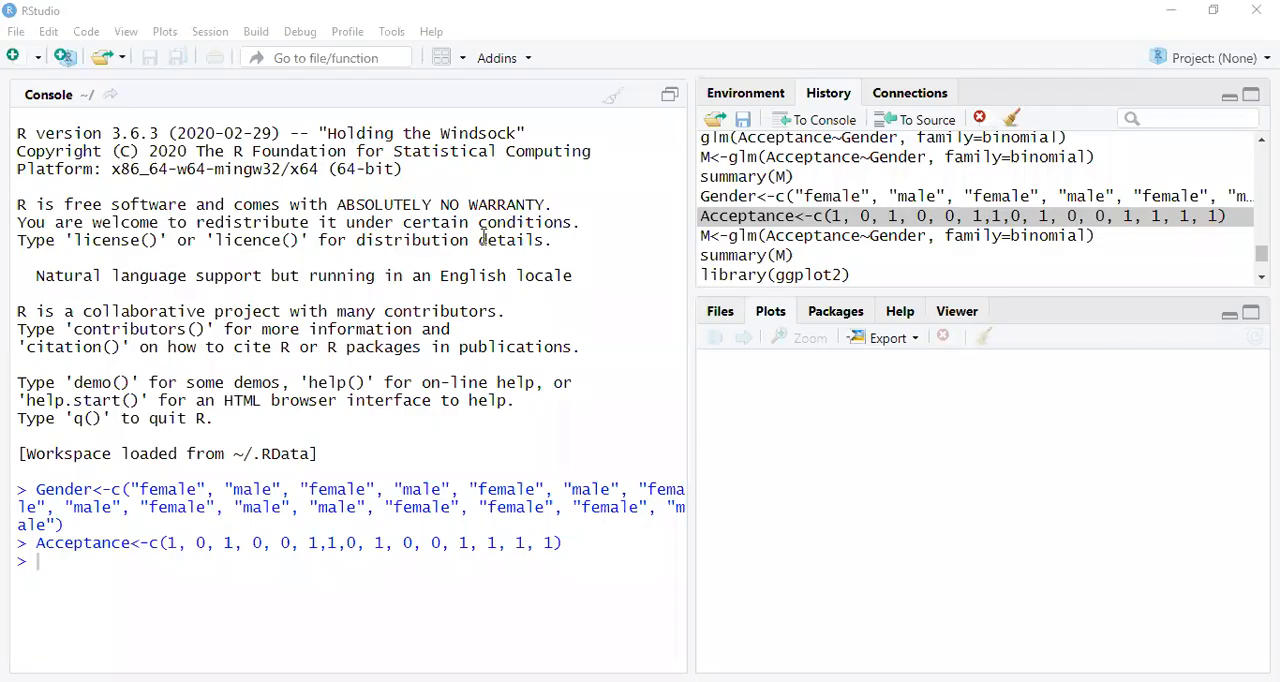
mouse_move(504, 184)
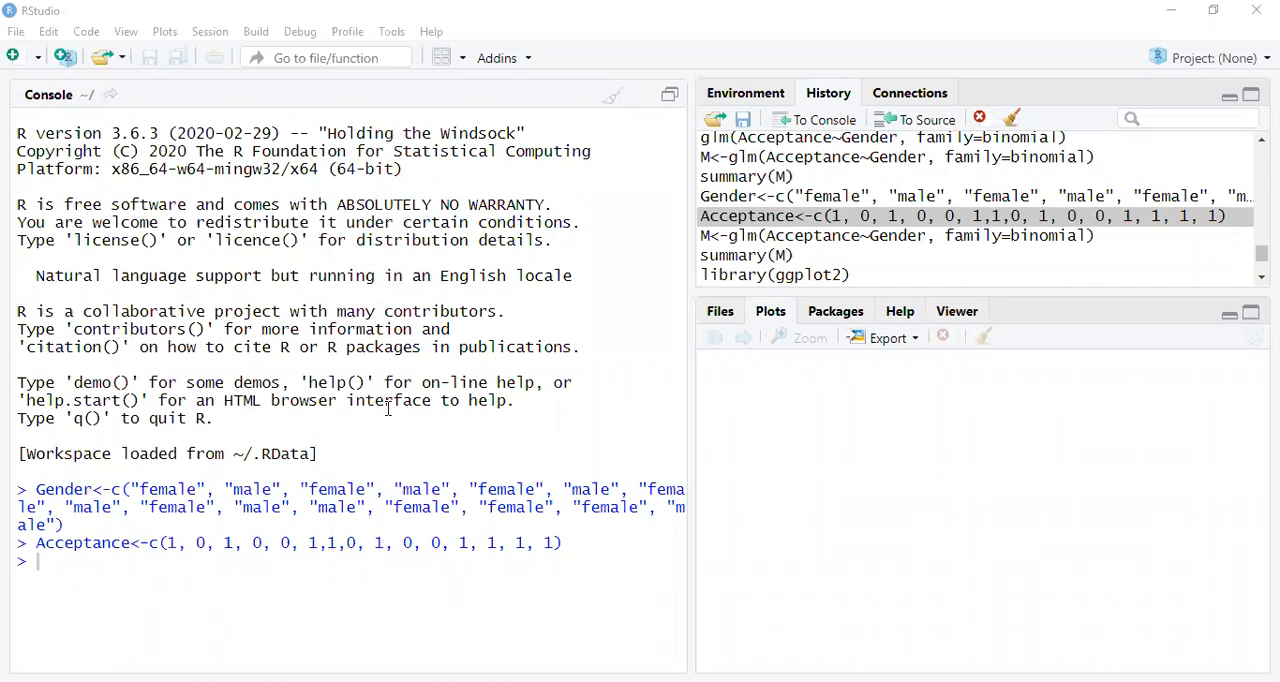
mouse_move(132, 494)
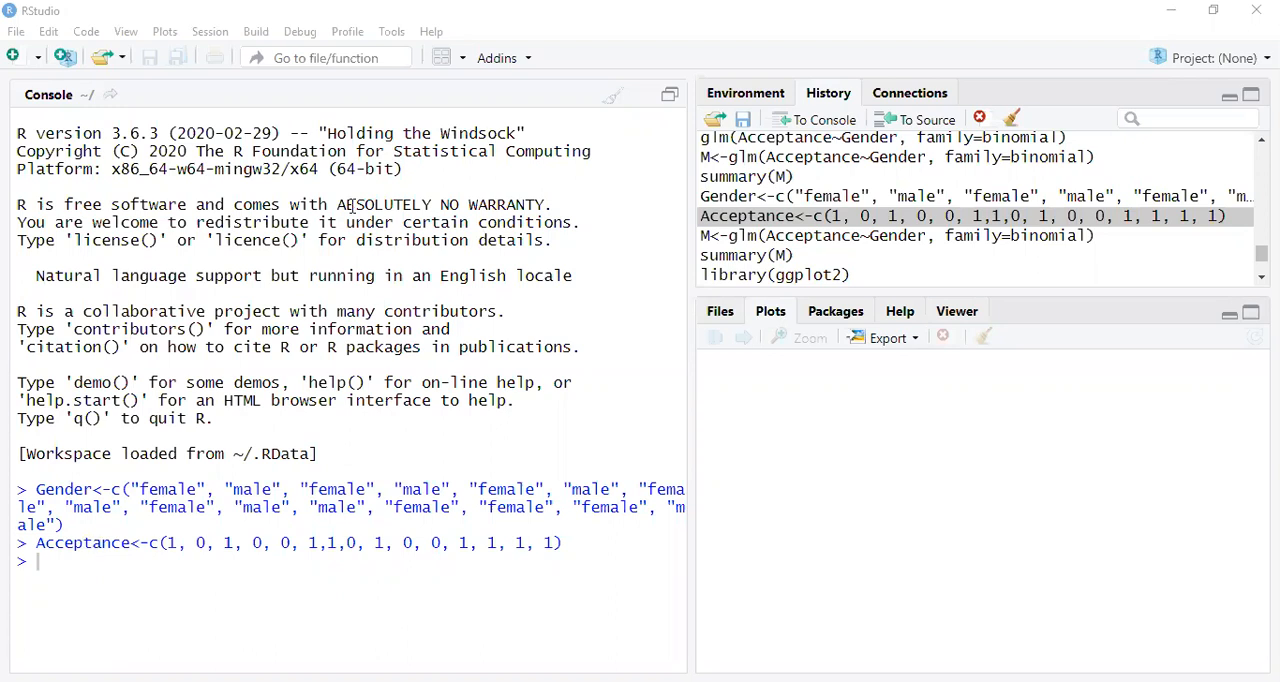
mouse_move(132, 480)
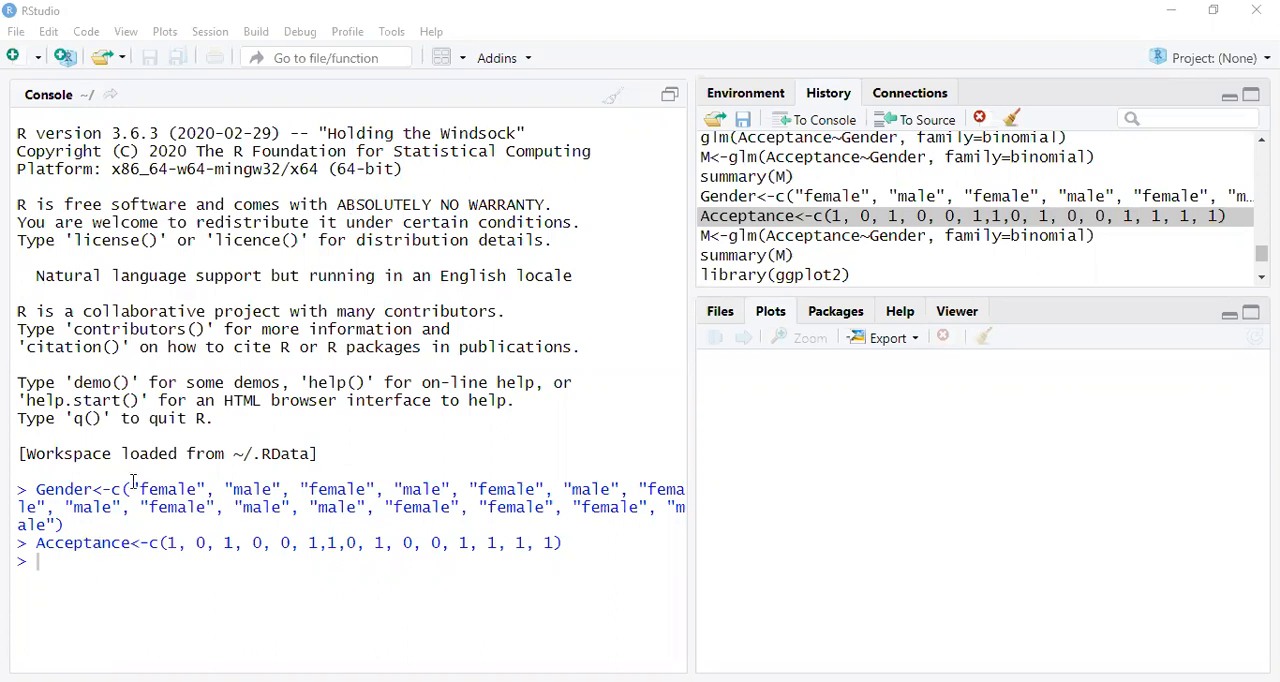
mouse_move(576, 102)
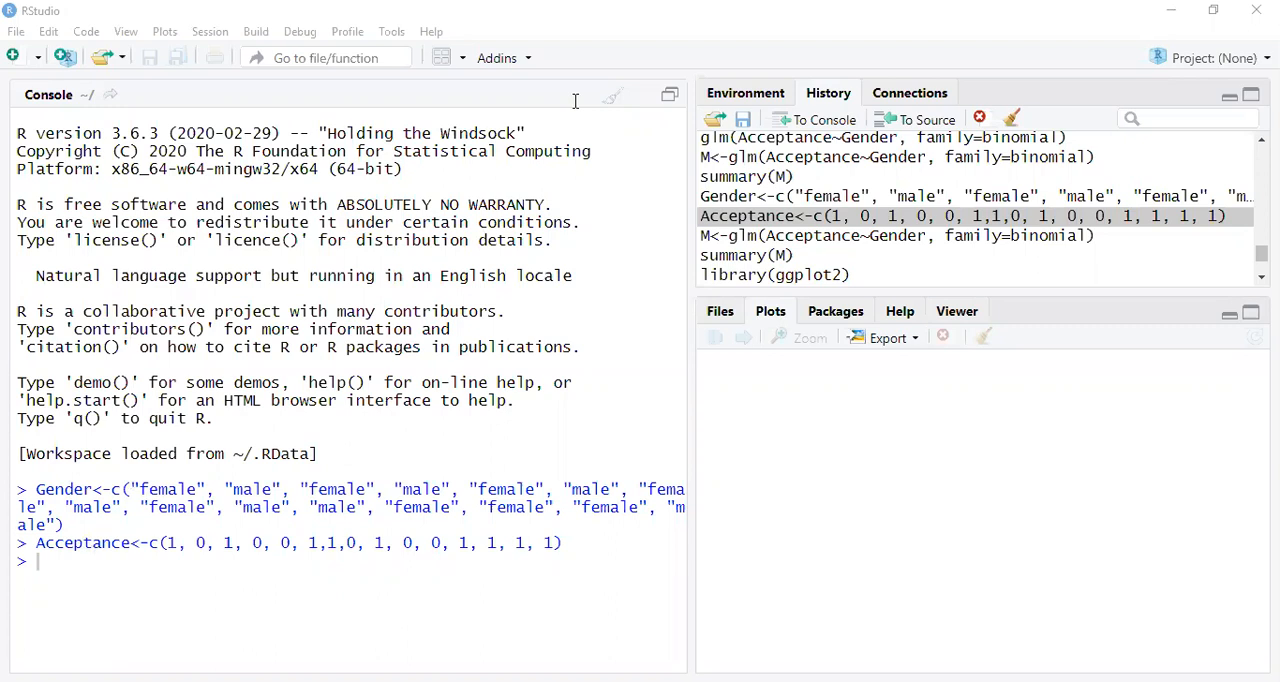
mouse_move(248, 404)
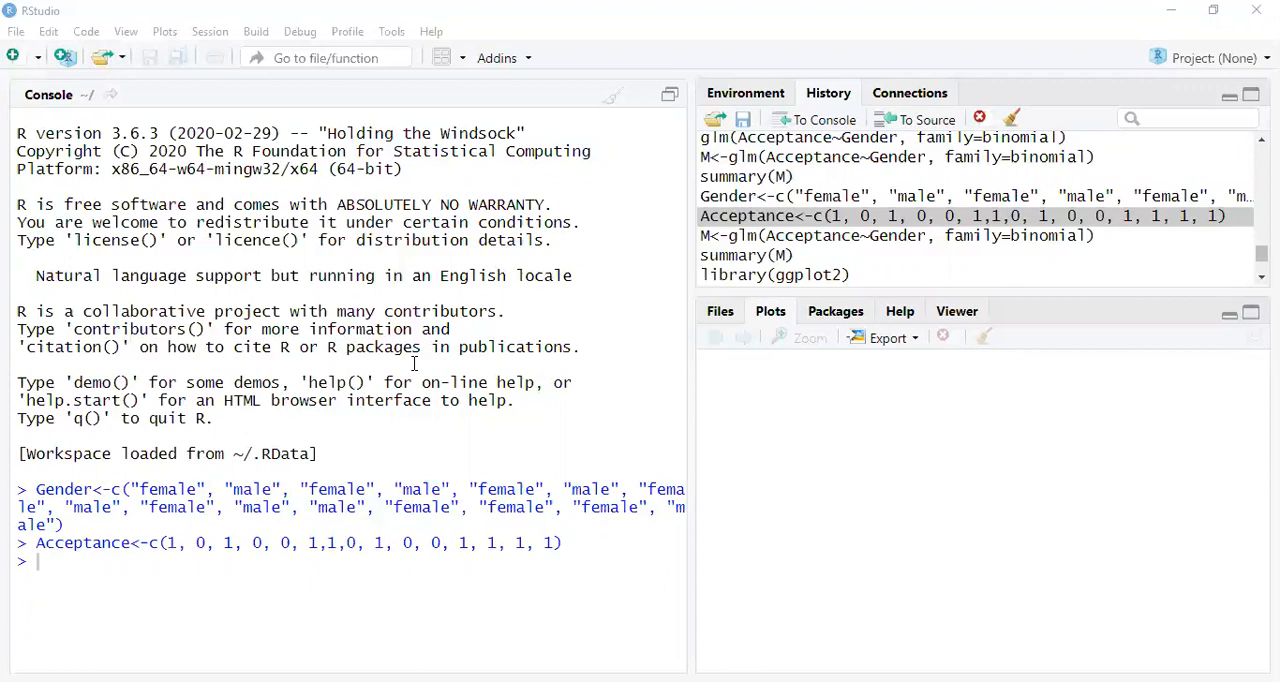
mouse_move(144, 516)
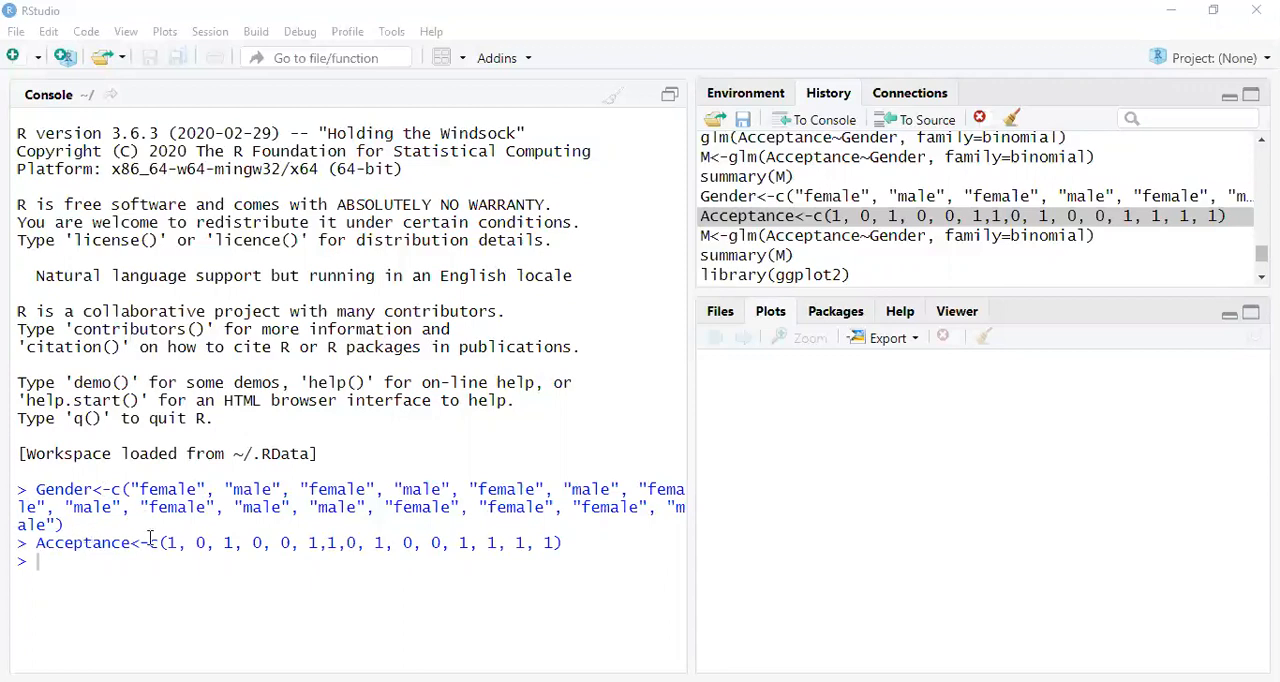
mouse_move(184, 530)
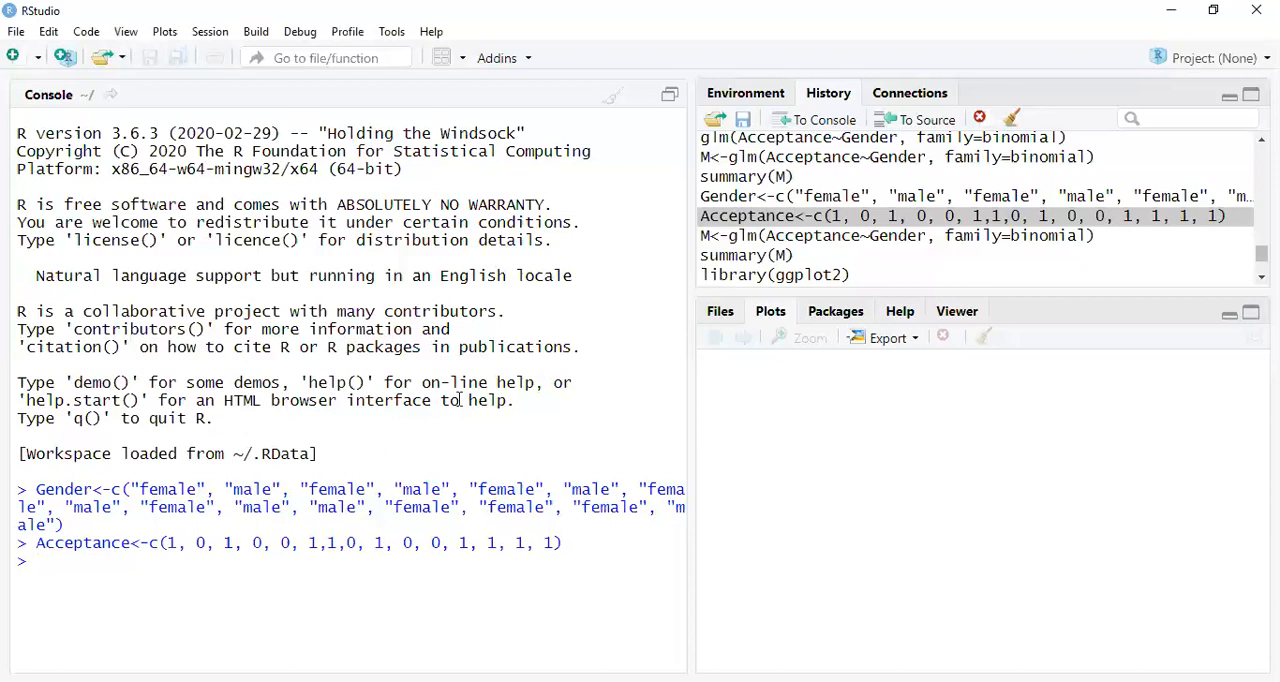
Step: Enter M<-gglm(Acceptance~Gender, family=binomial) at the console prompt without running it
left_click(36, 560)
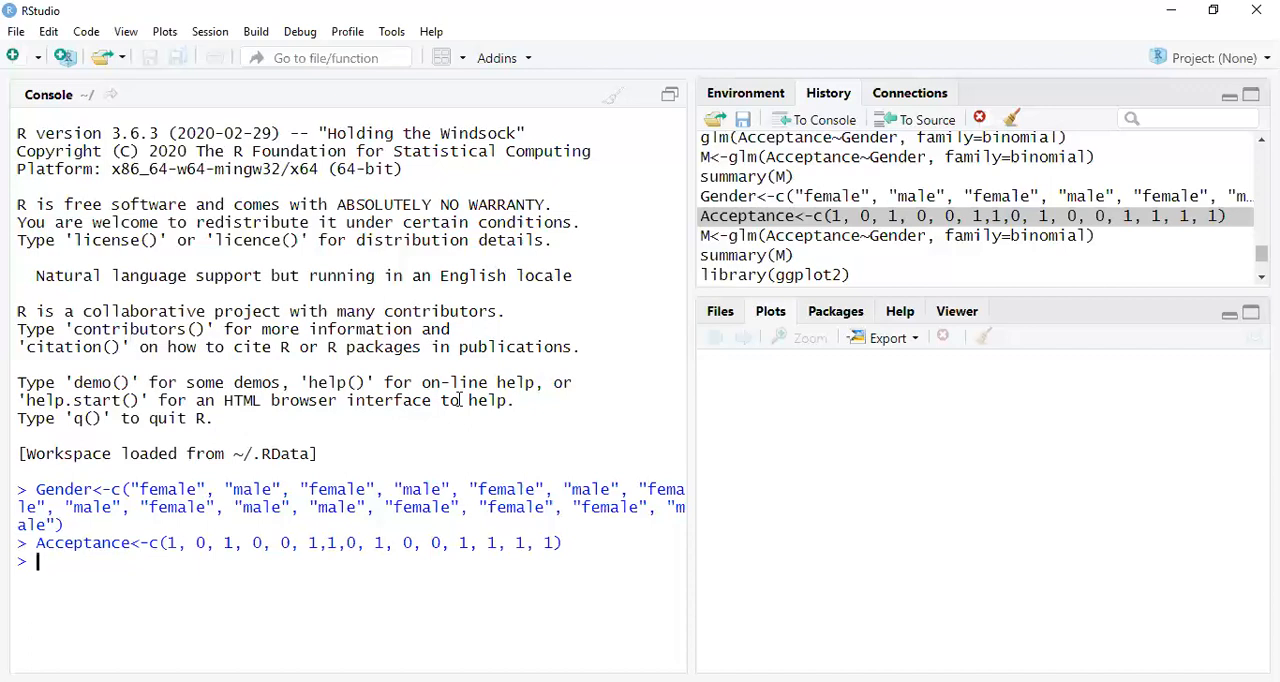
type("M,")
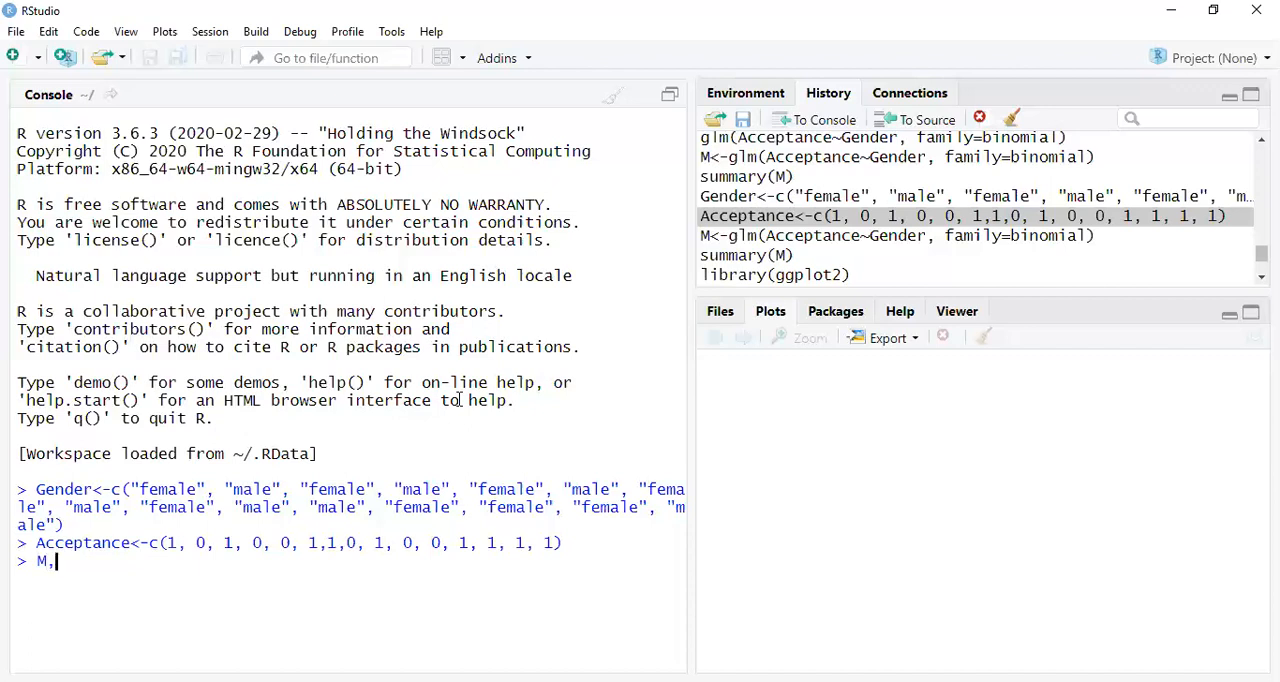
type("<")
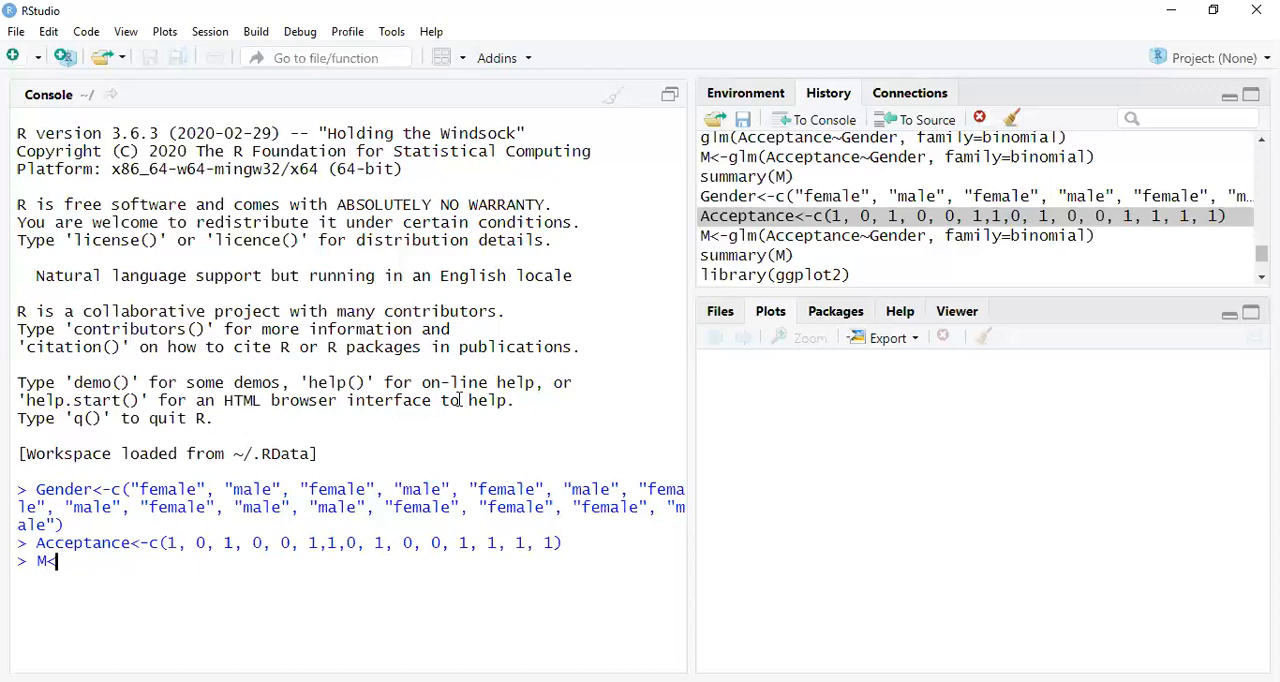
type("-")
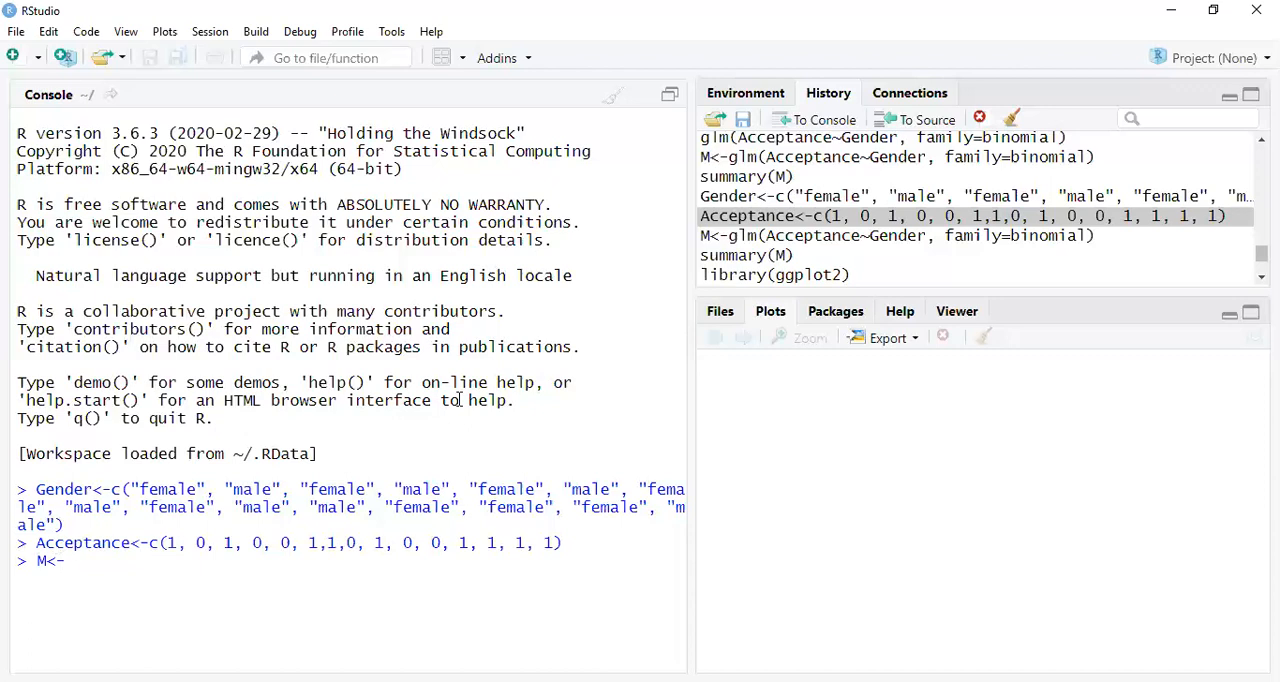
type("glm")
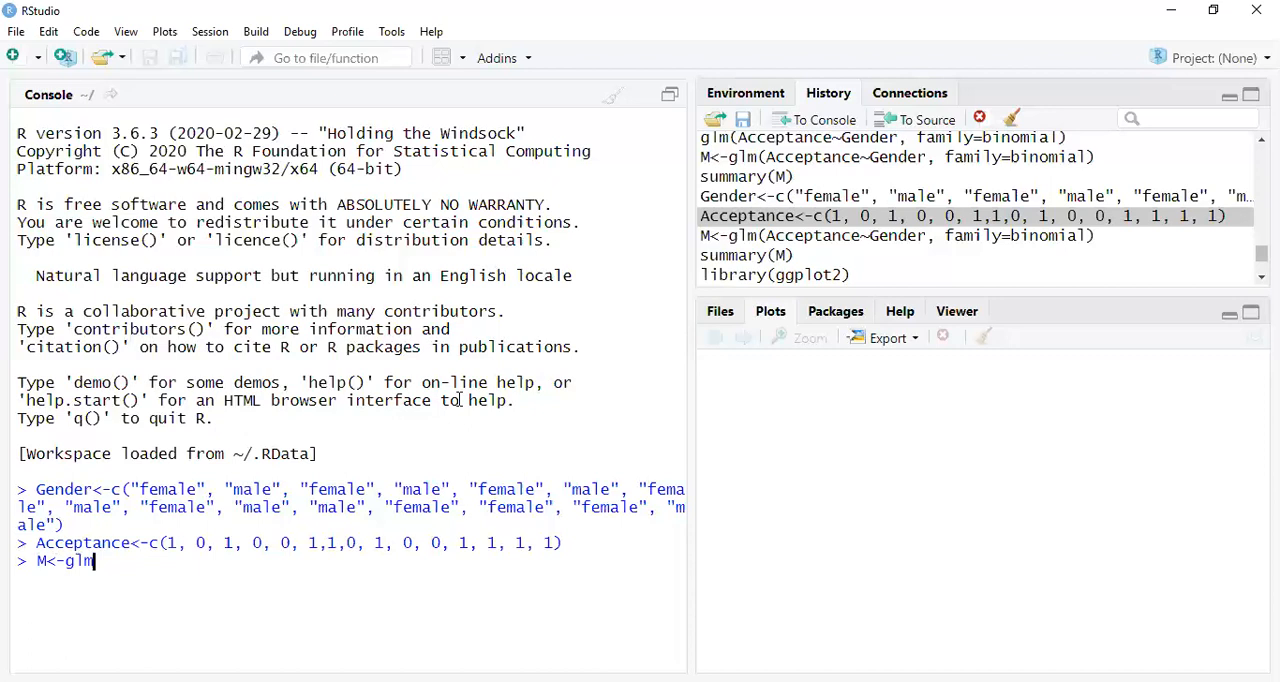
type("())")
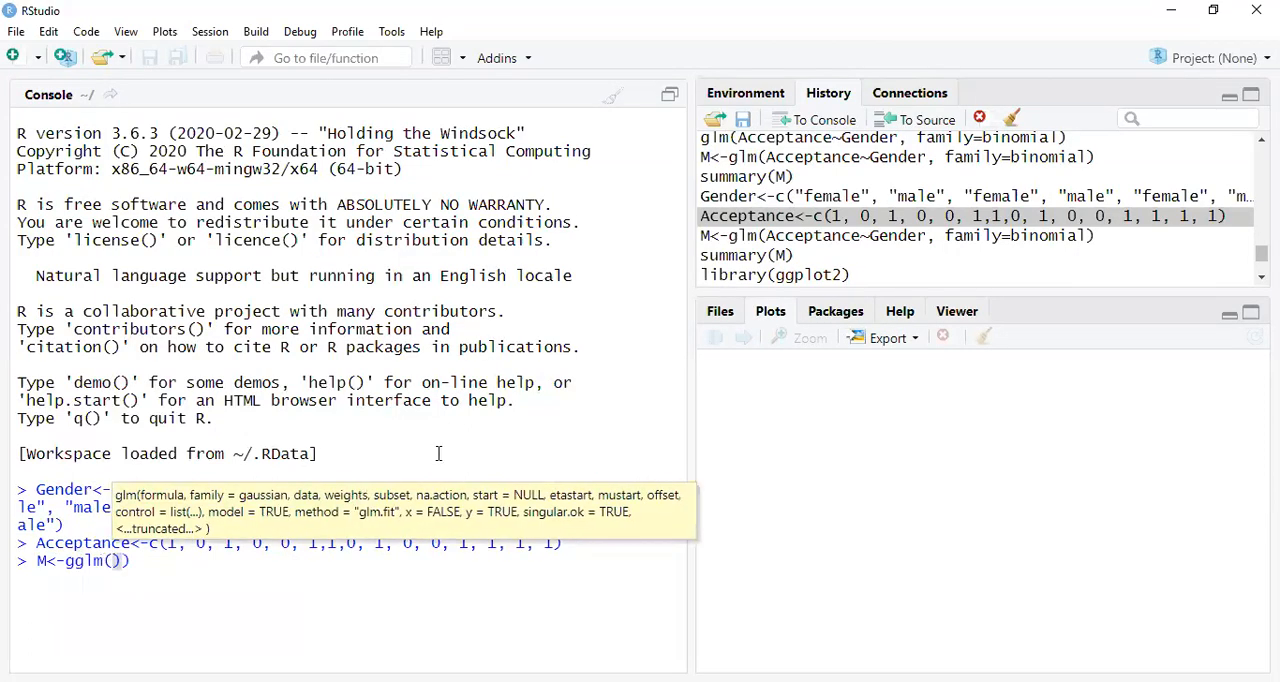
mouse_move(442, 460)
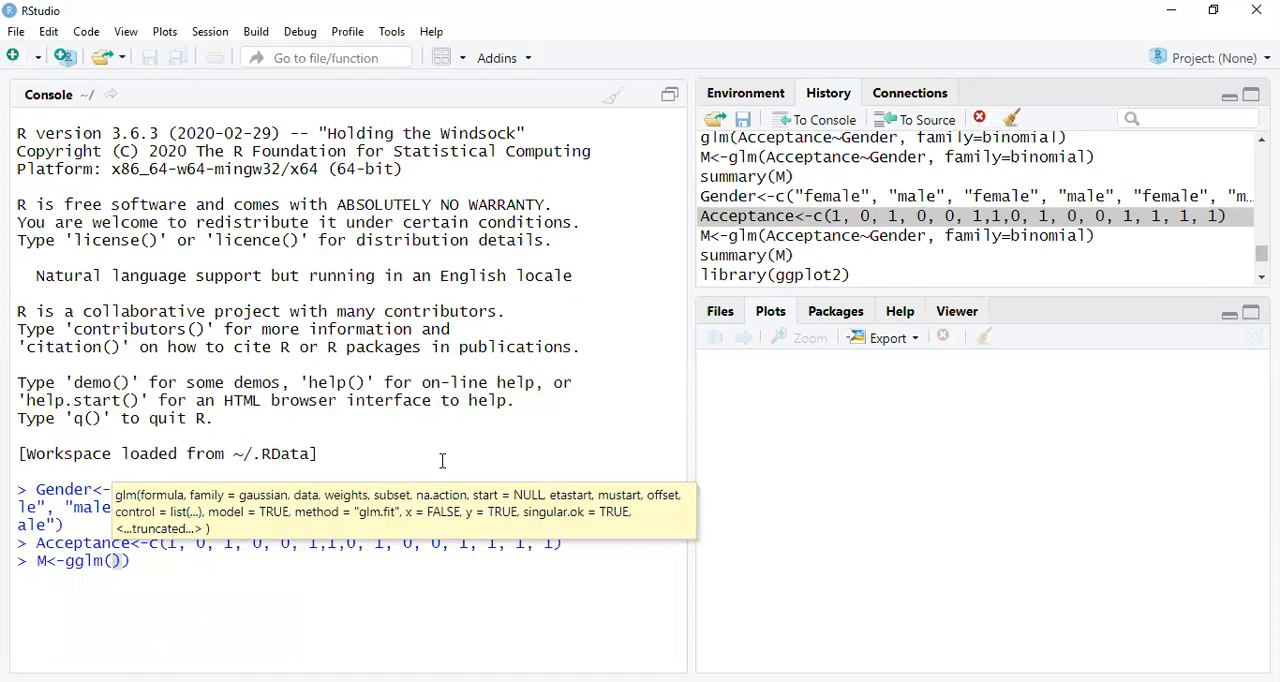
mouse_move(548, 104)
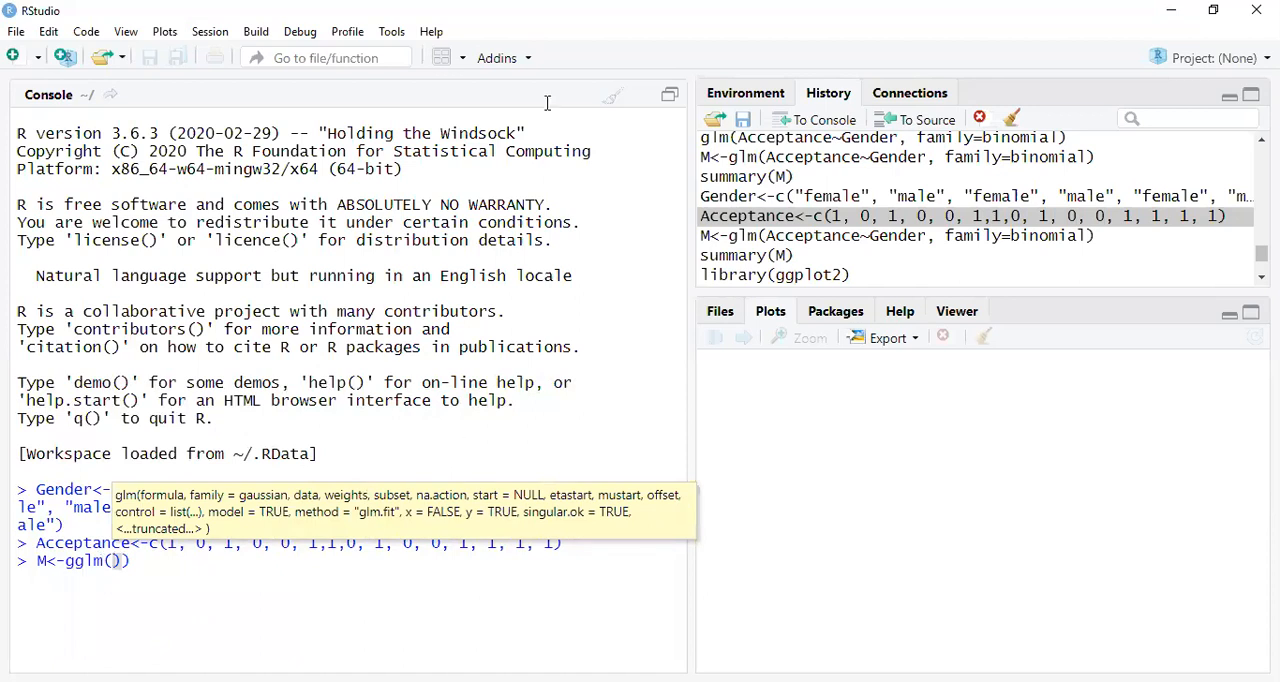
mouse_move(198, 644)
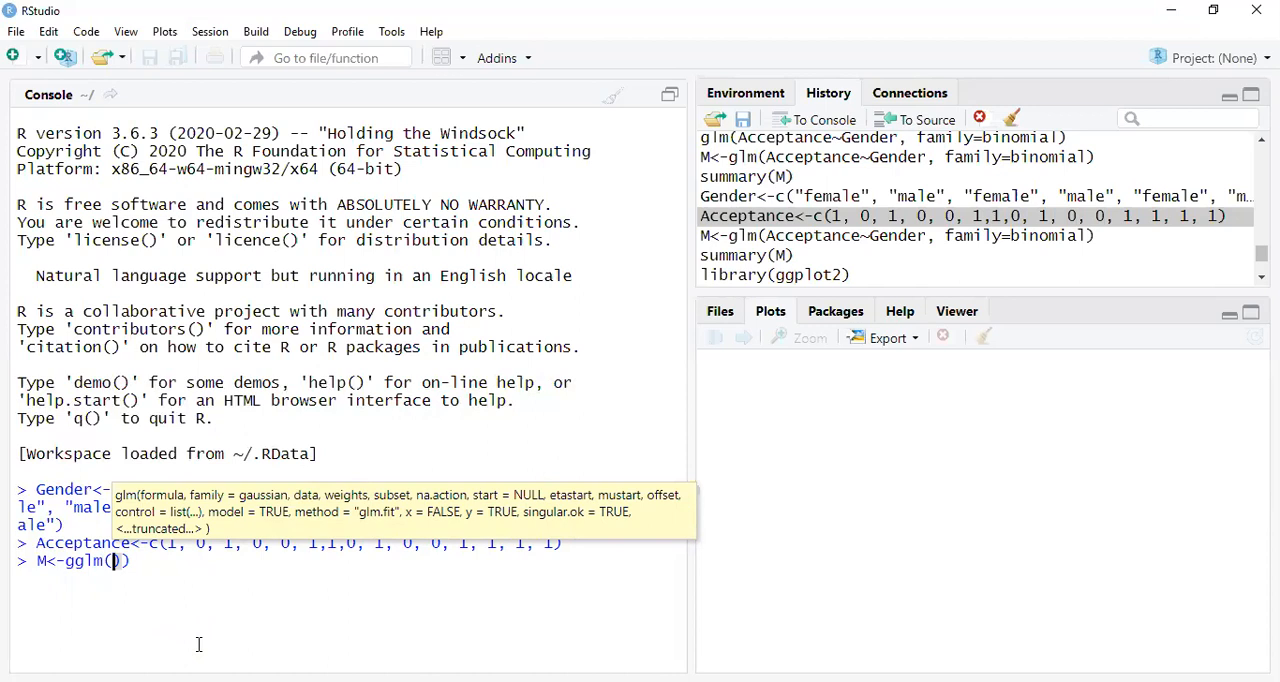
type("acc")
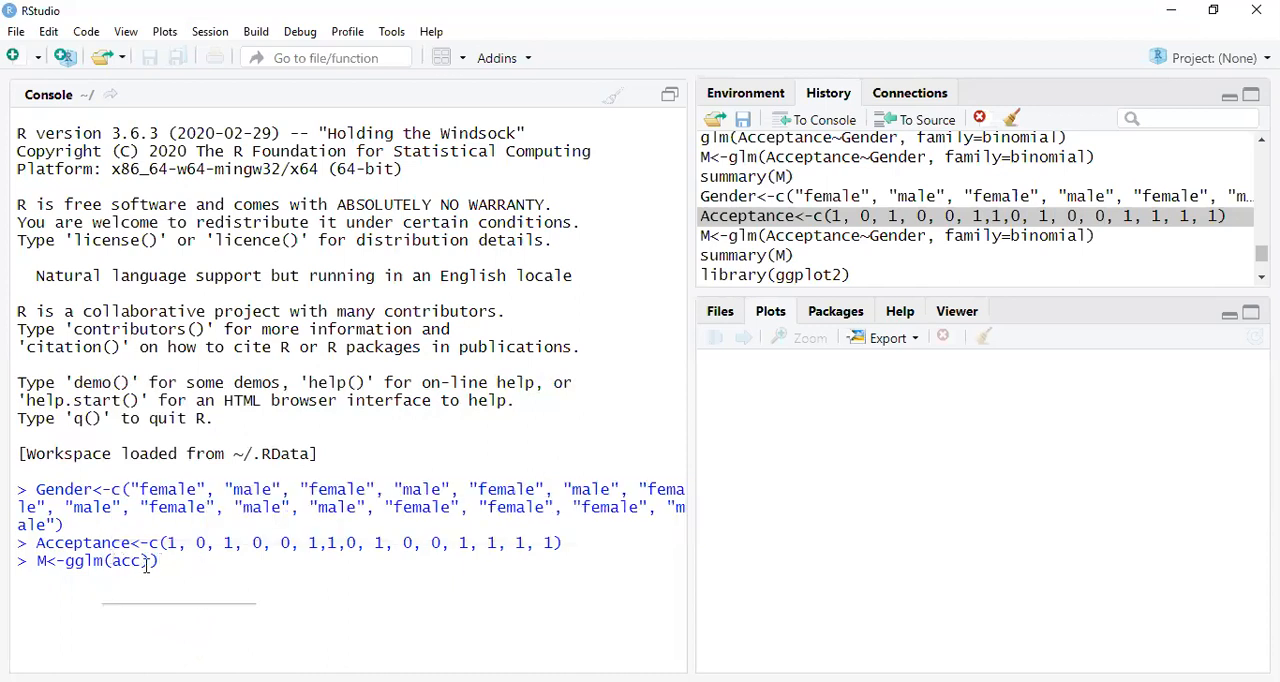
type("e)")
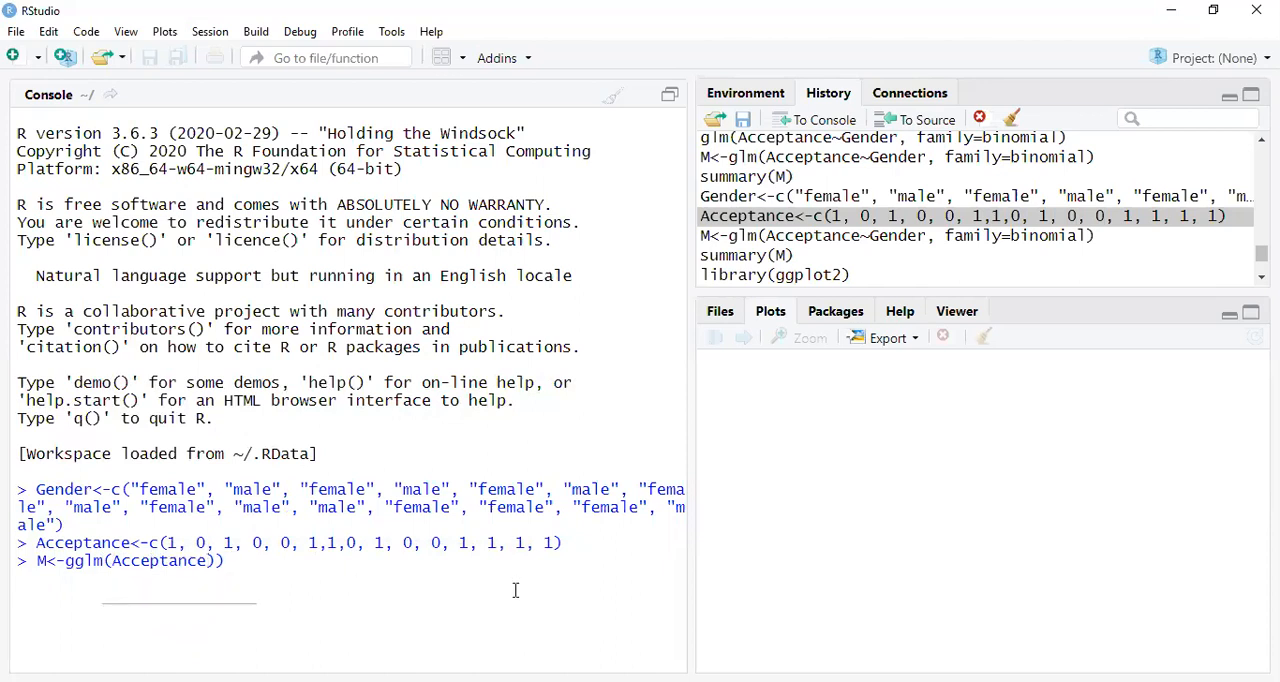
type("~")
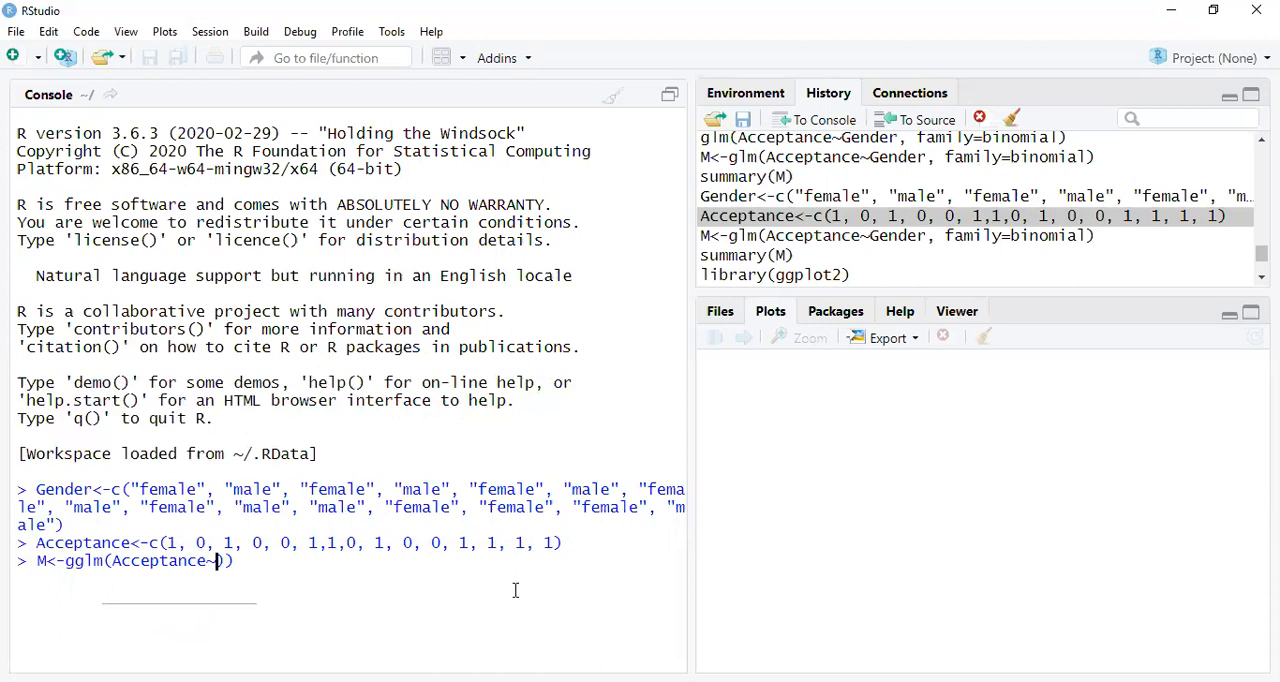
type("gen")
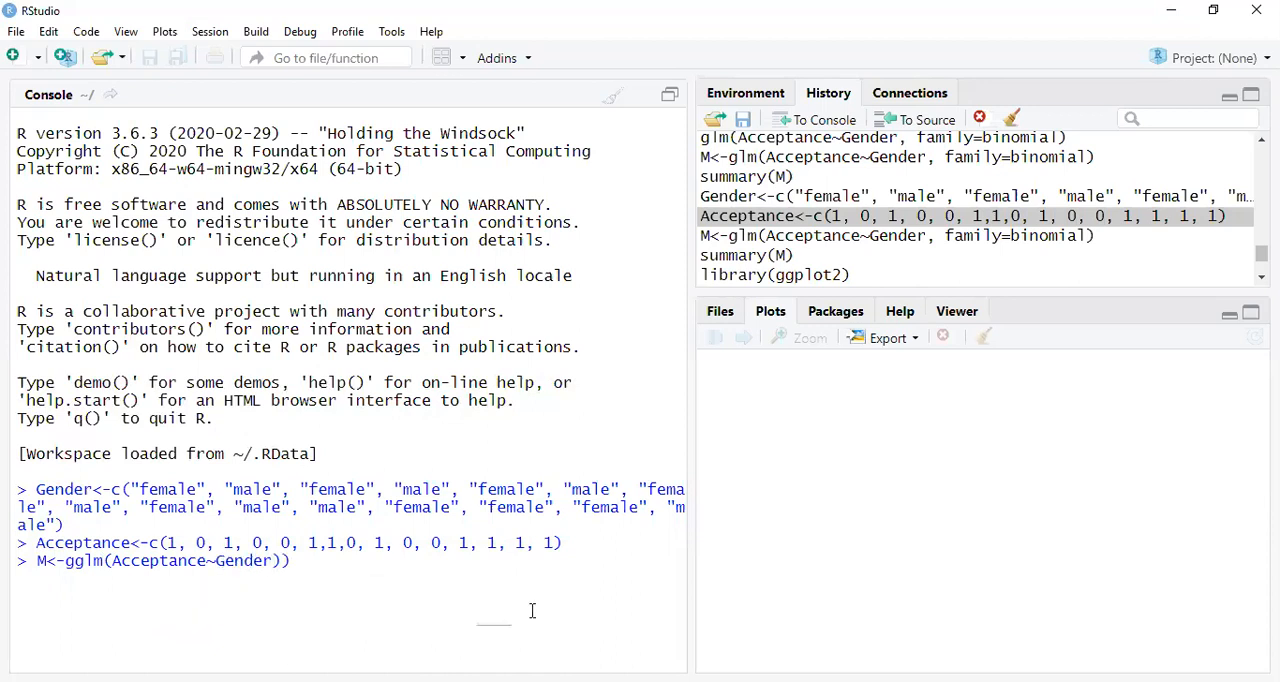
type(",")
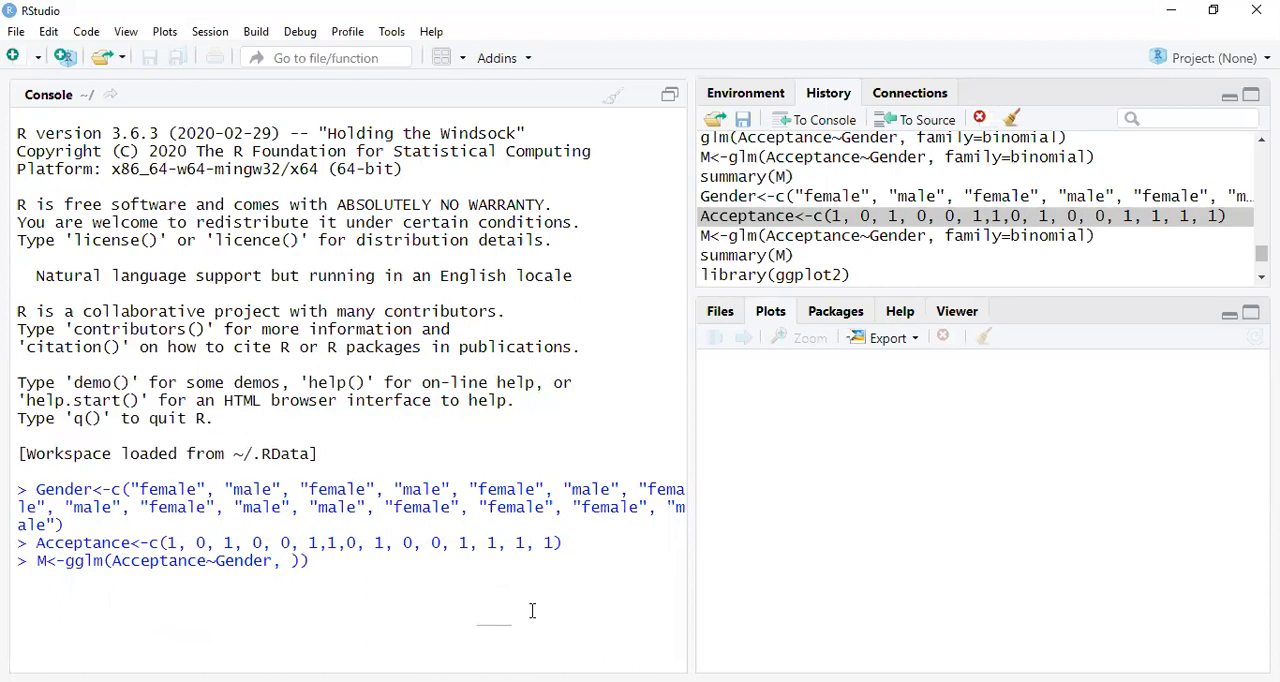
type("family=")
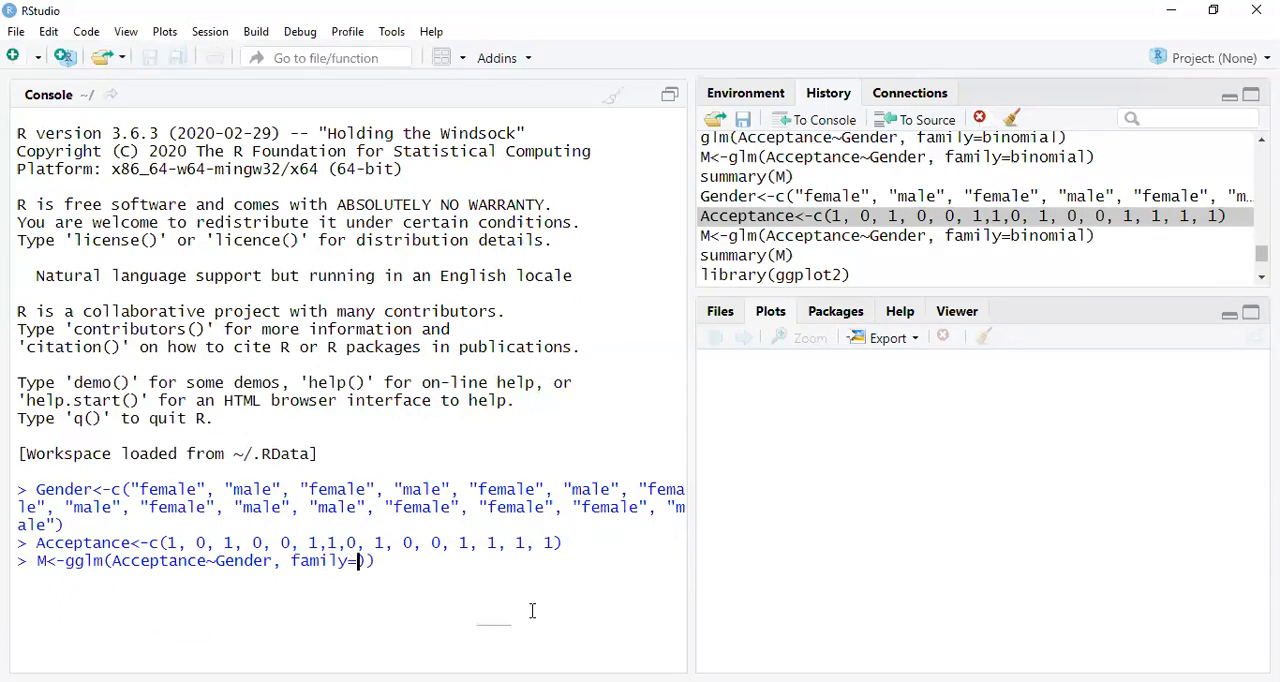
type("binomial")
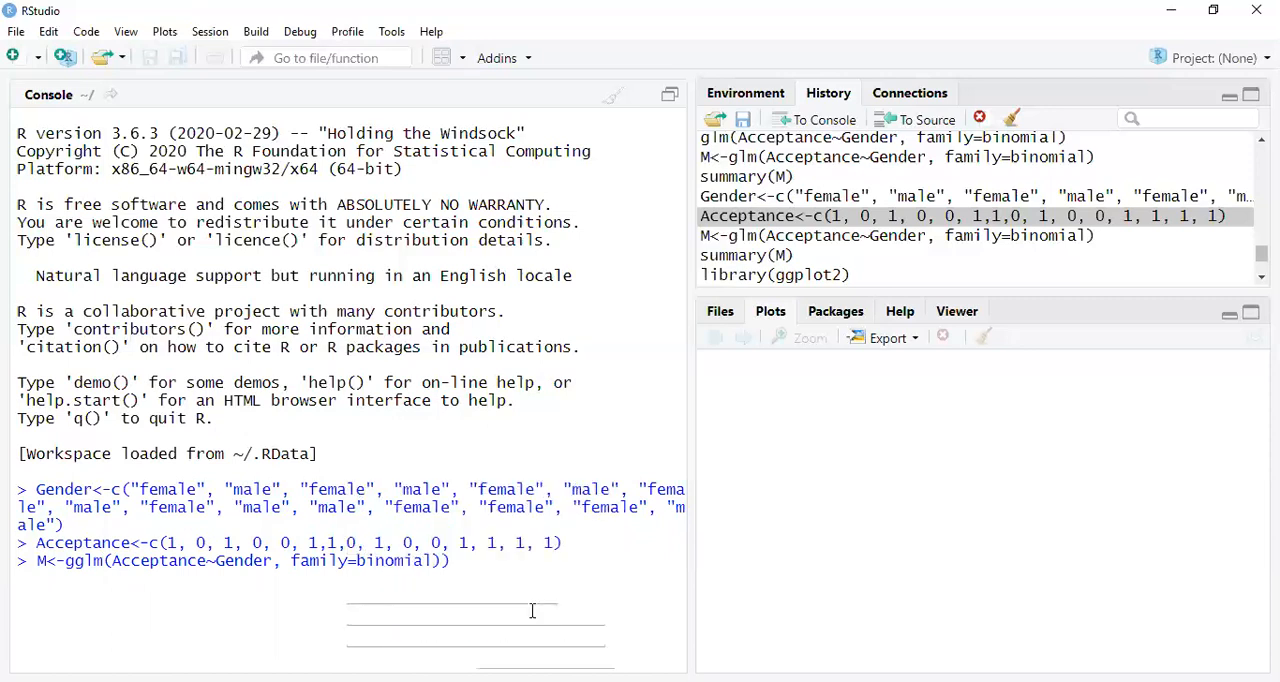
mouse_move(432, 560)
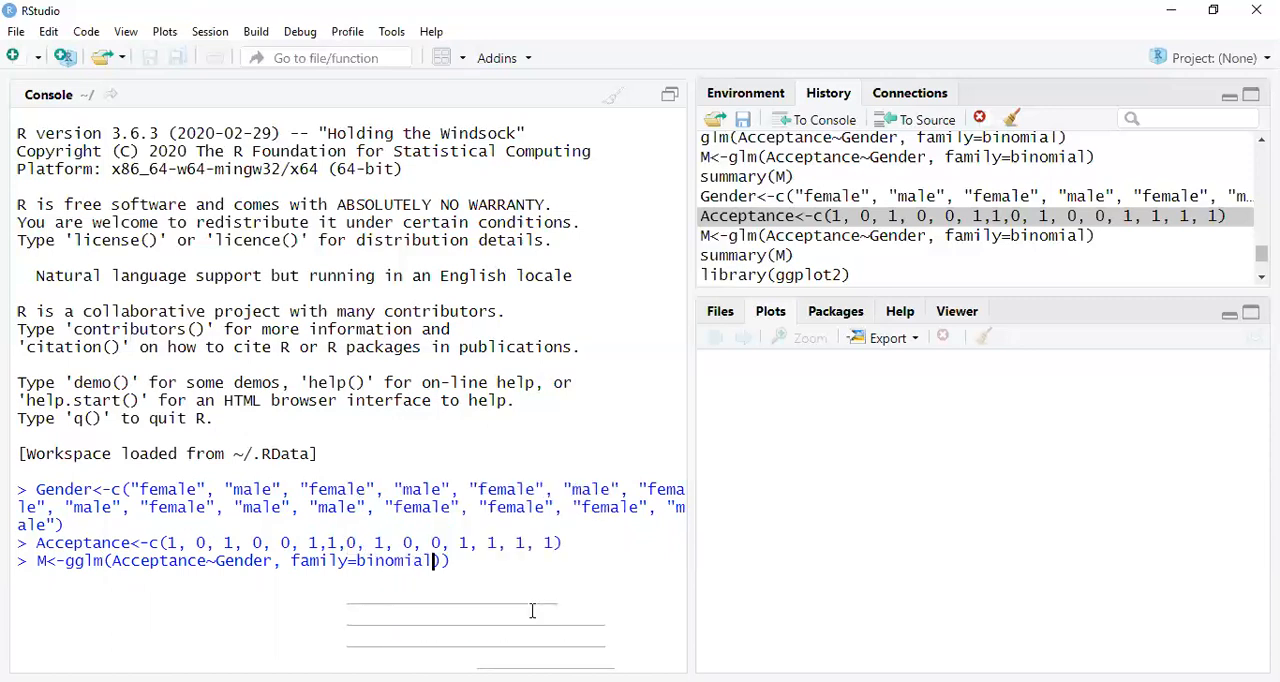
Step: Run the misspelled gglm call, then the corrected glm storing the binomial model in M
type(")")
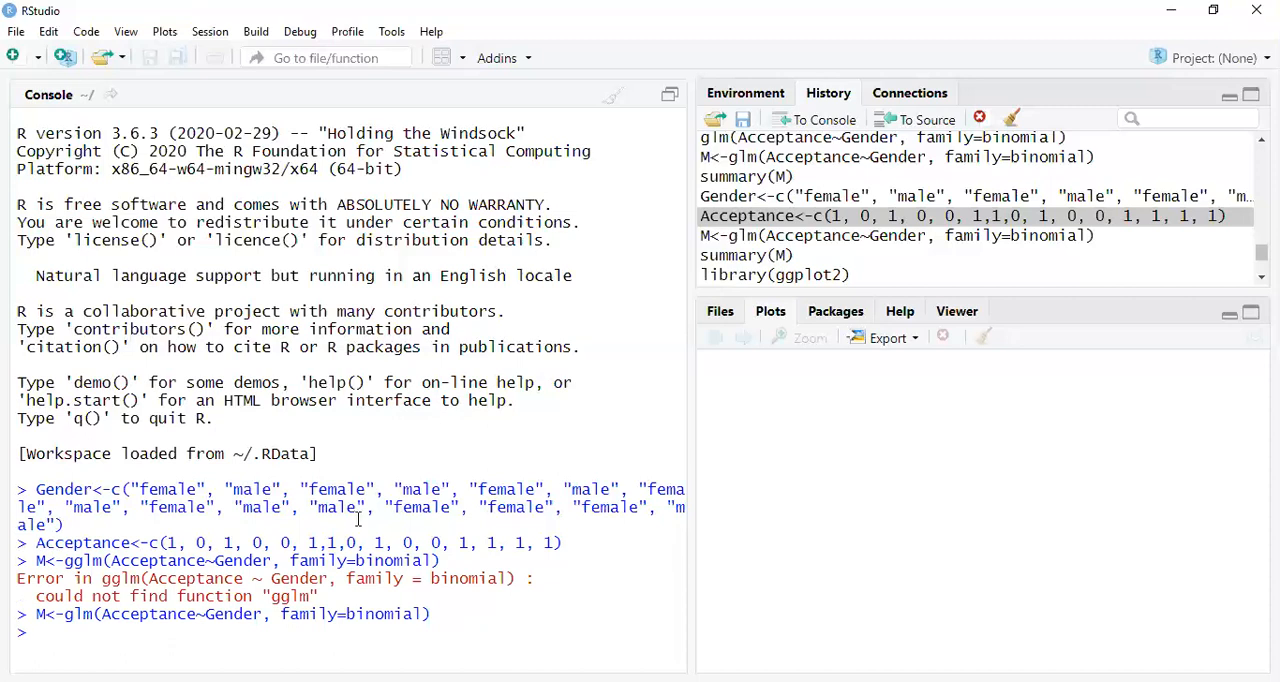
Step: Print summary(M), showing Gendermale estimate -2.862, p 0.035, AIC 18.404
type("summa")
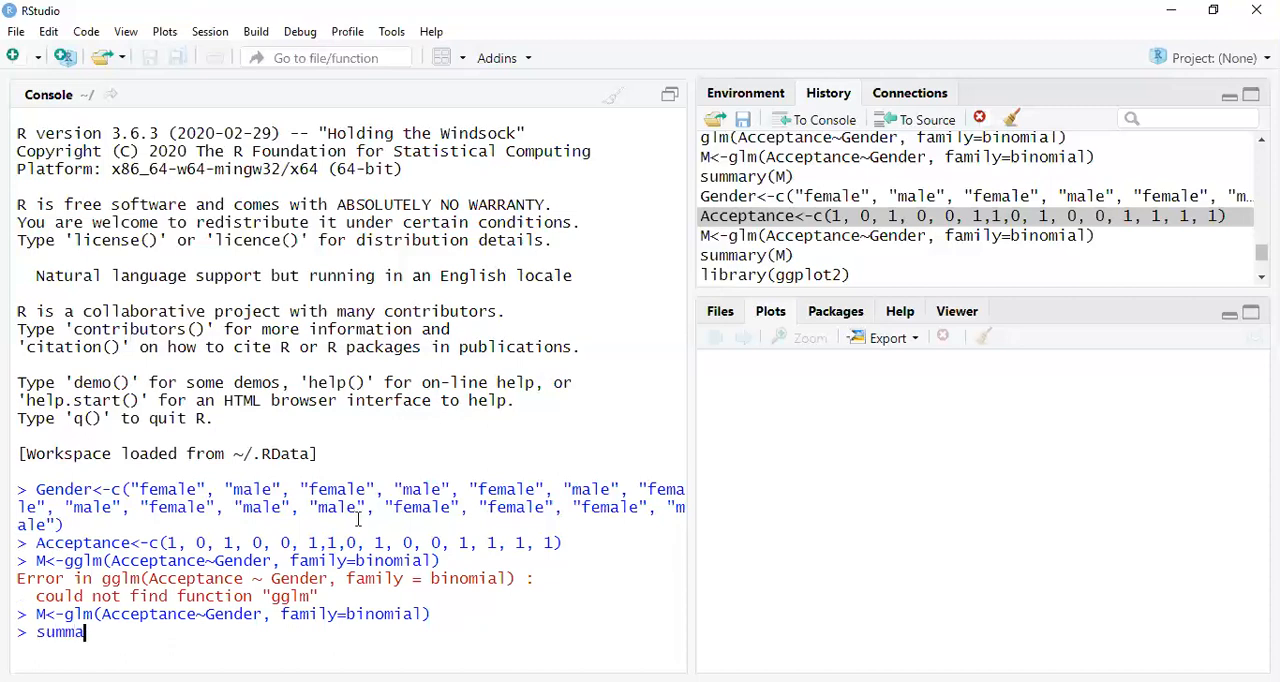
type("ry(M)")
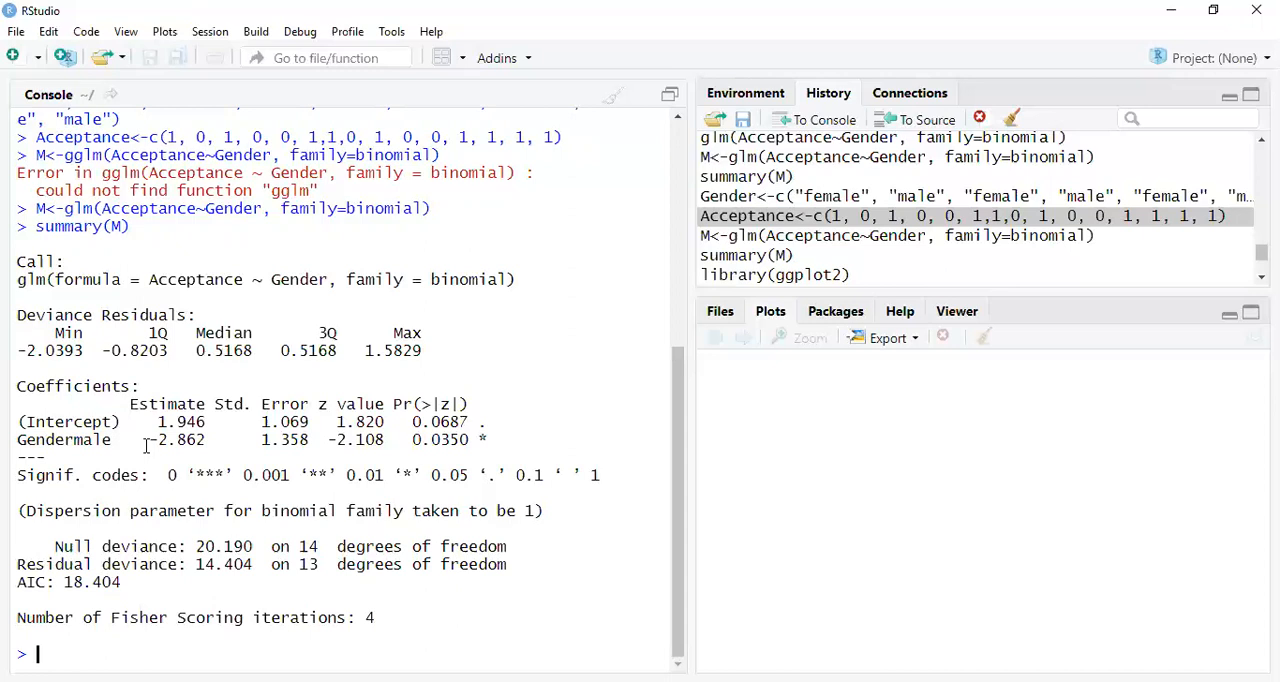
mouse_move(264, 390)
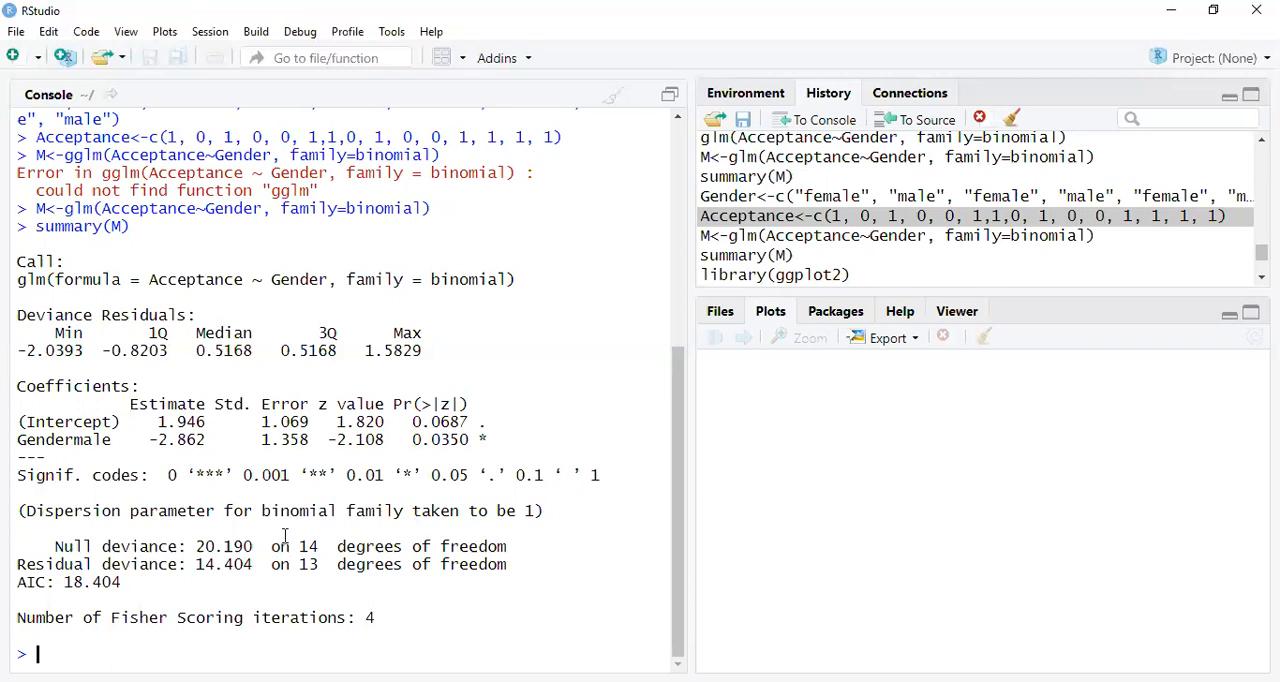
double_click(224, 546)
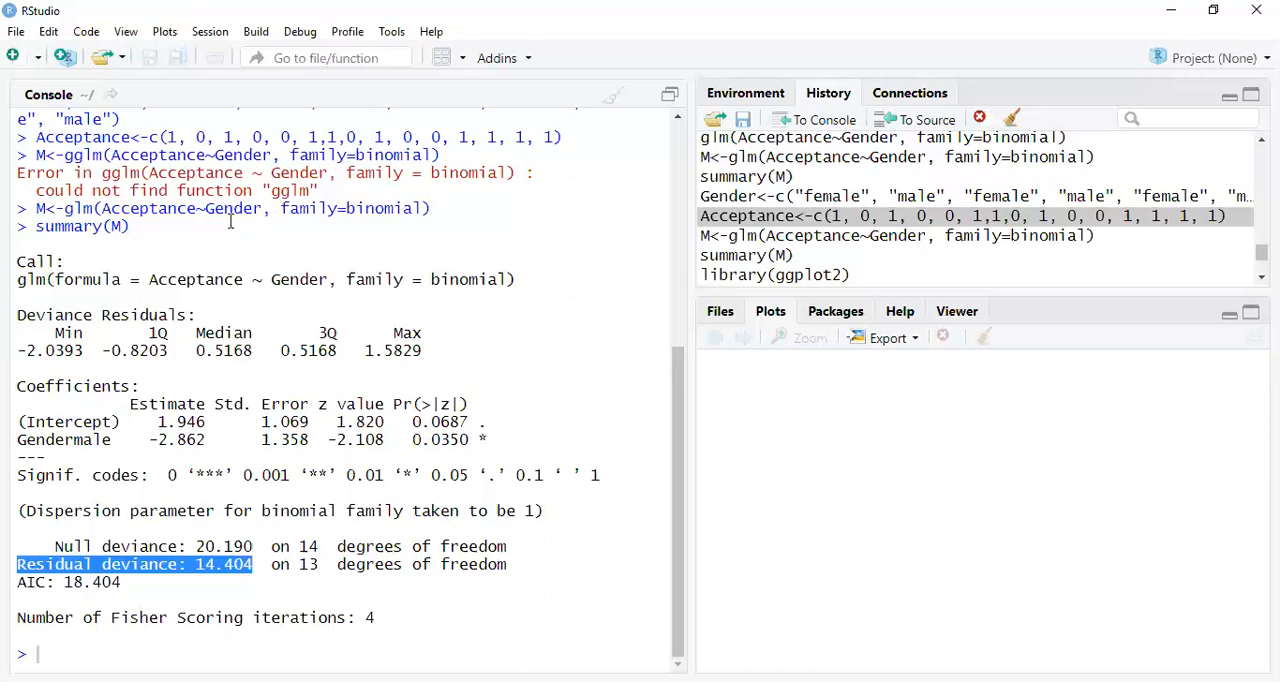
mouse_move(280, 472)
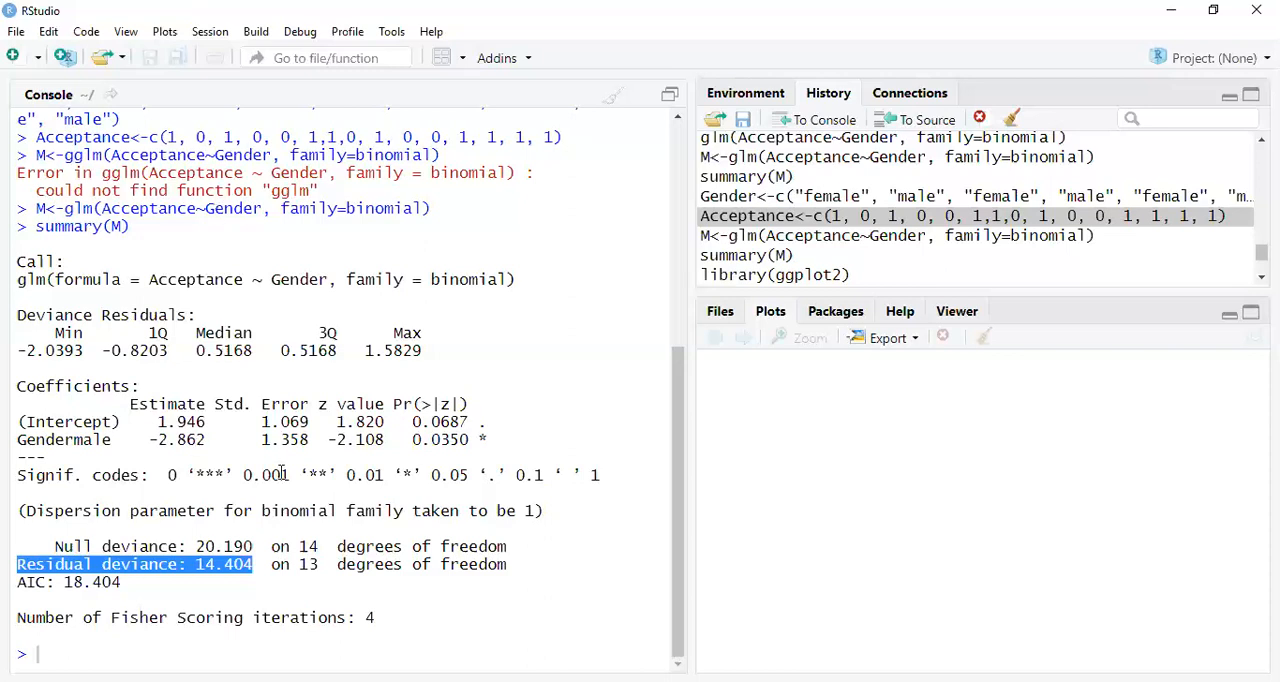
mouse_move(564, 222)
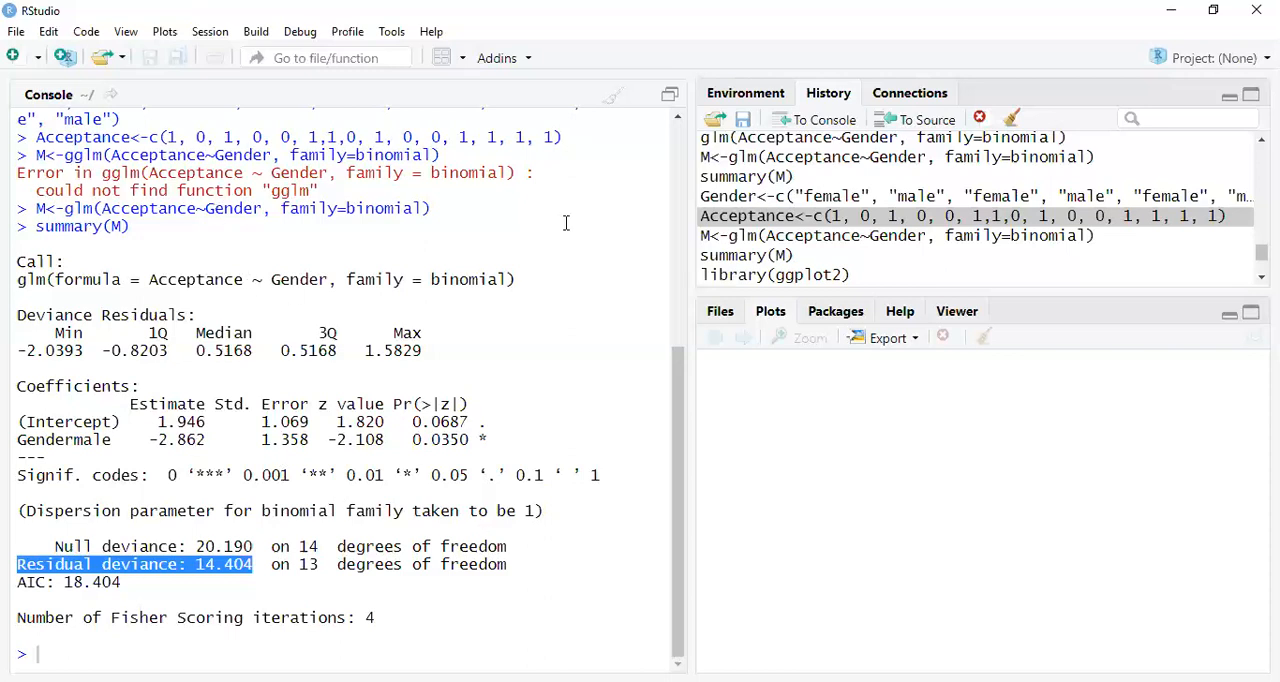
mouse_move(396, 264)
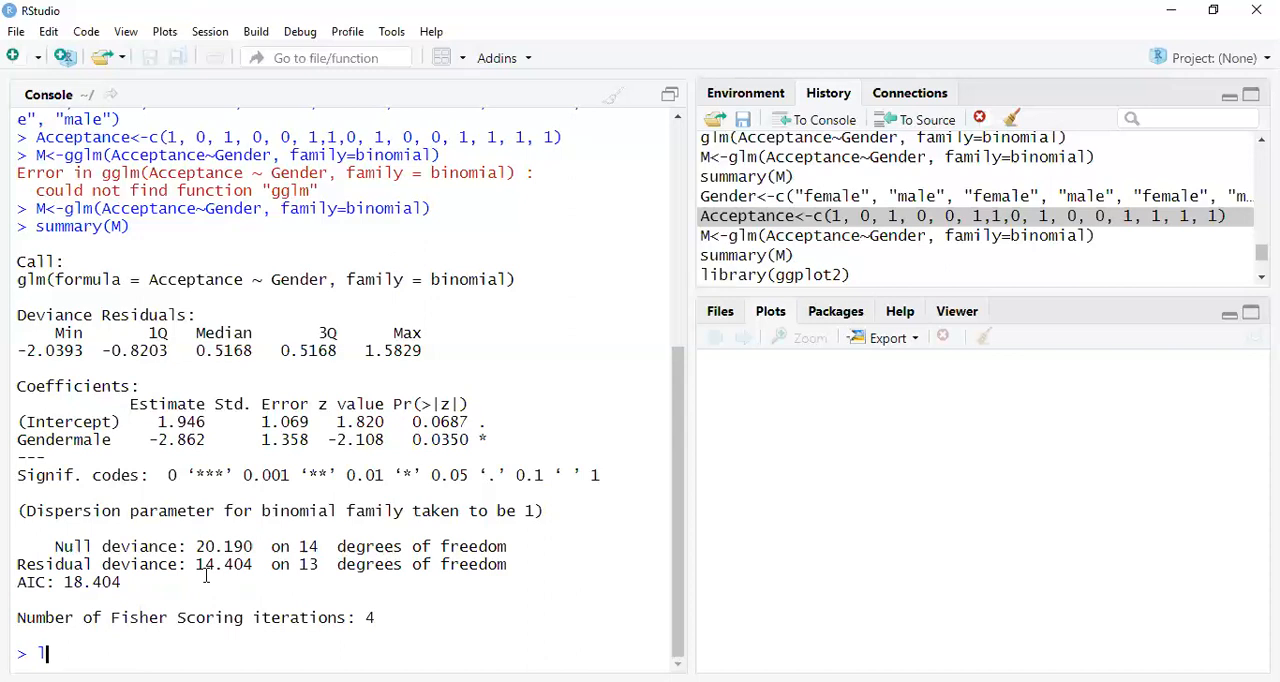
Step: Load ggplot2 with library(ggplot2), completing the name by autocomplete
type("library")
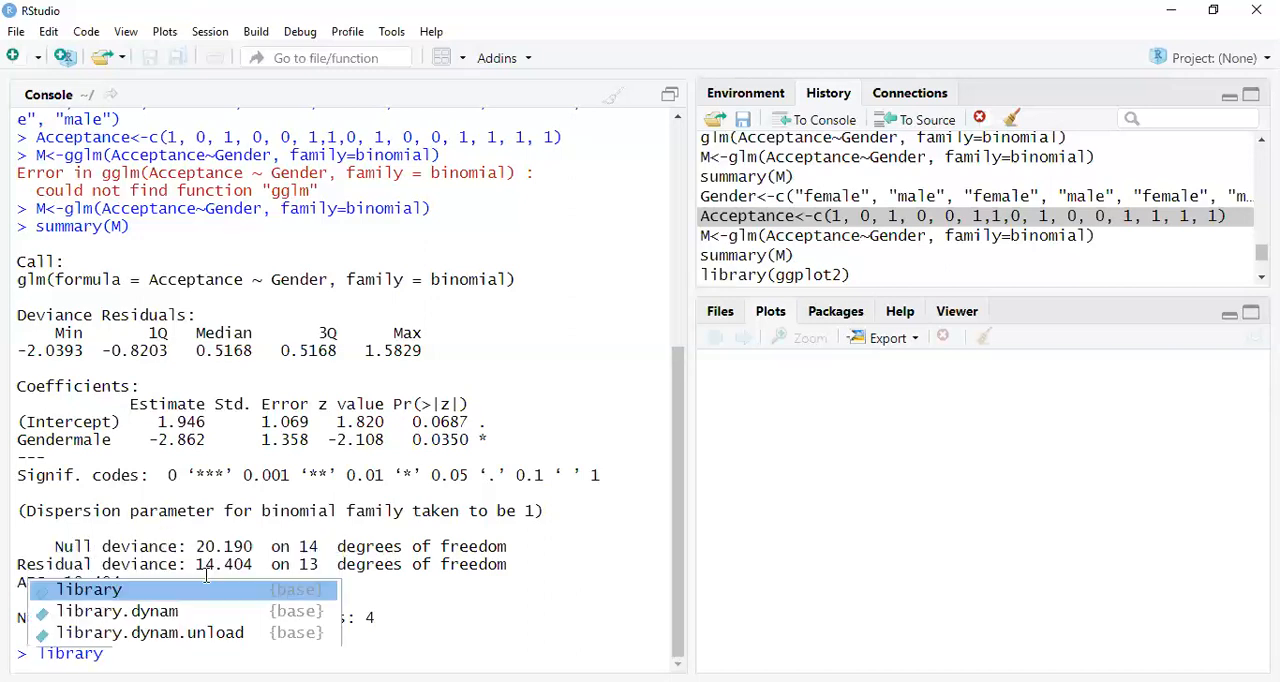
type("(")
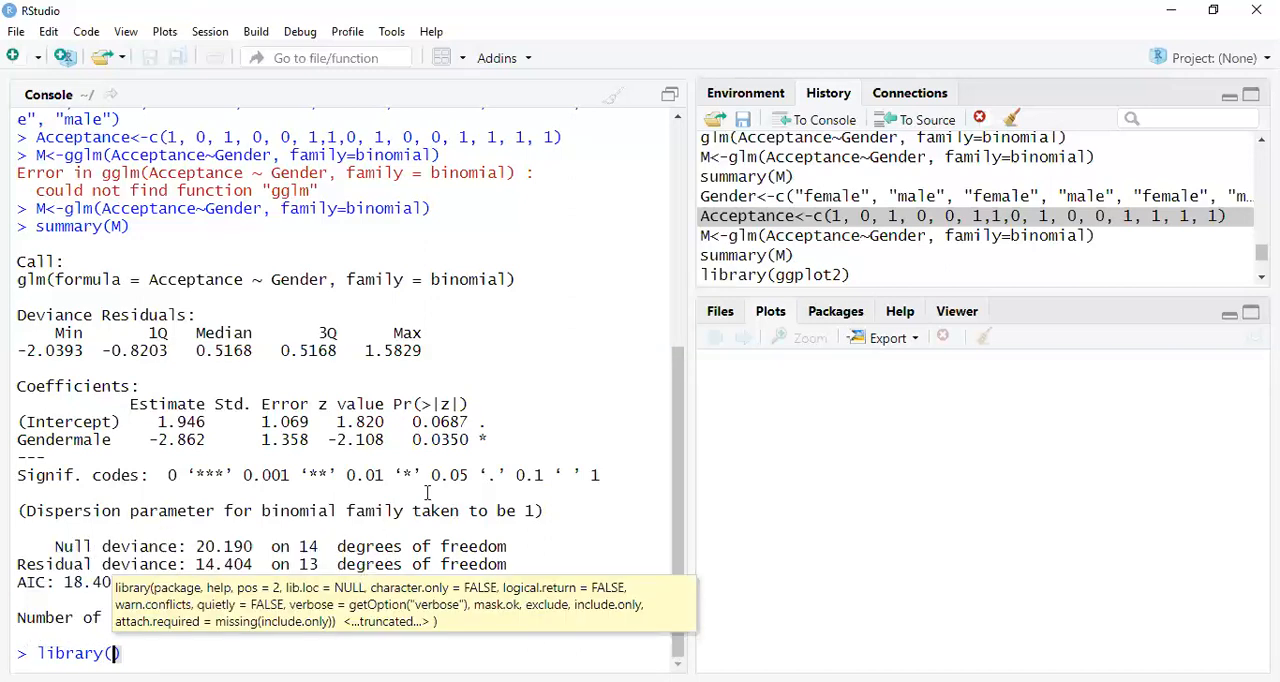
type("ggplot2")
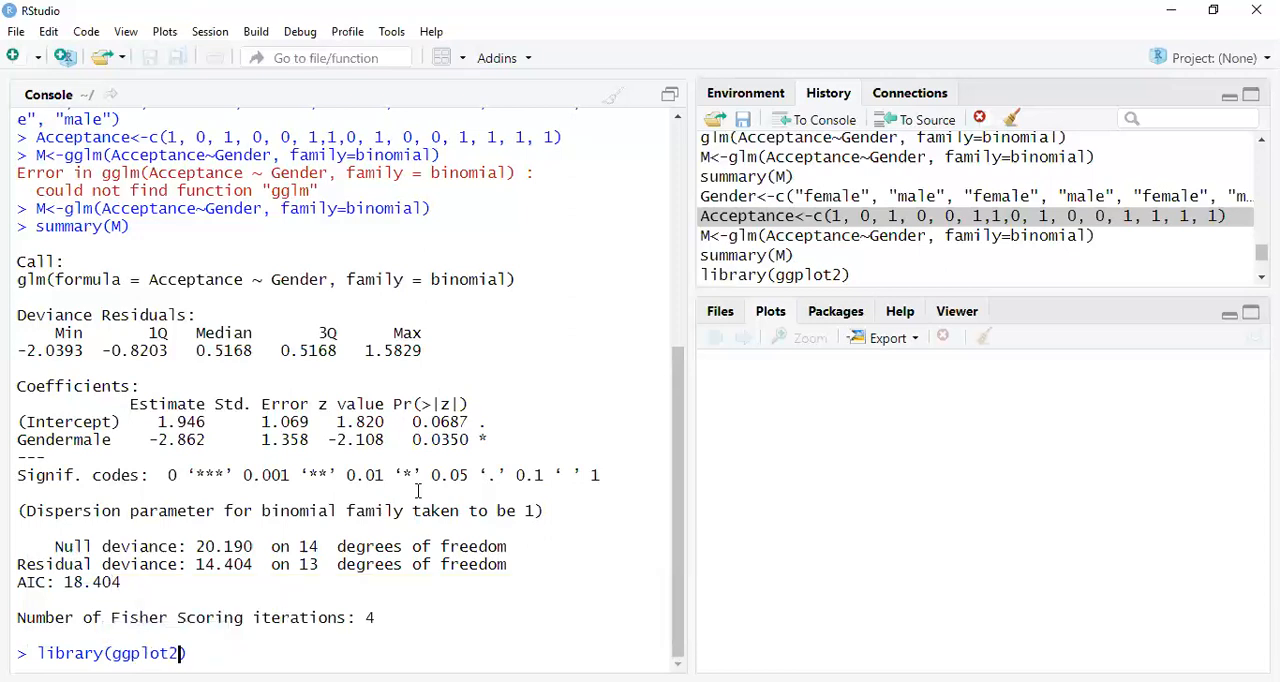
key("Return")
type("ggplot(M, aes(x=Acceptance, fill=Gender))+geom_bar()")
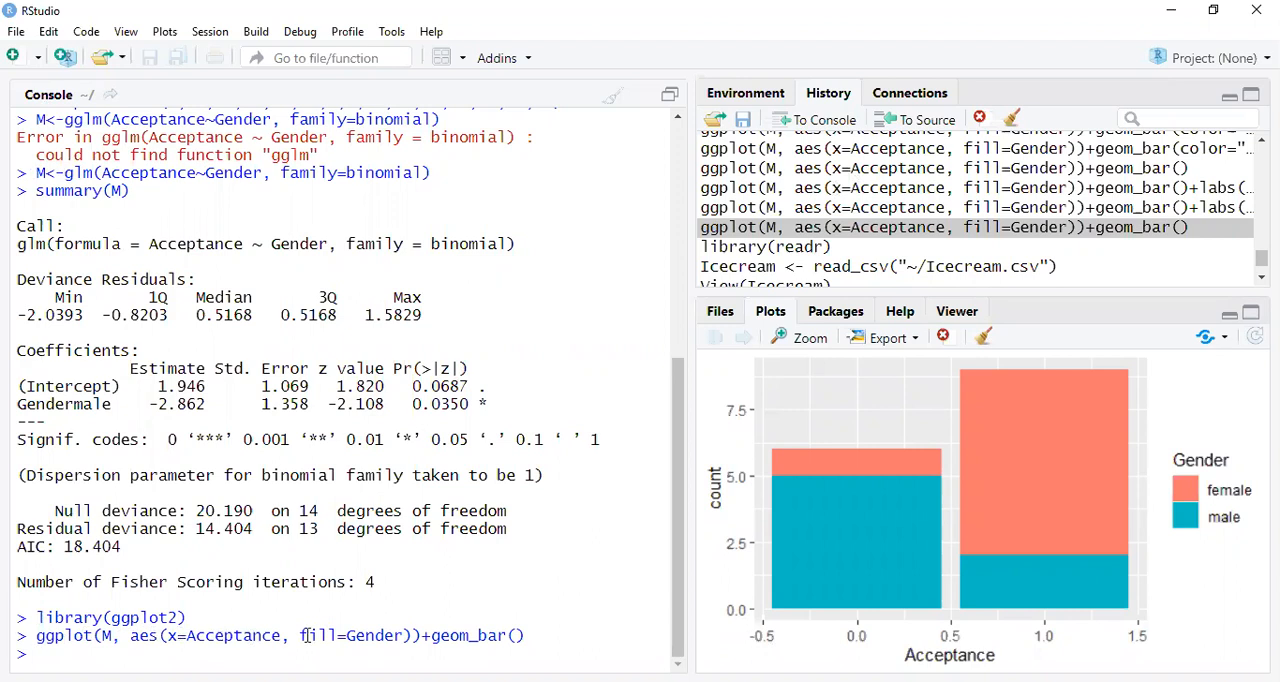
mouse_move(1050, 556)
type("ggplot(M, aes(x=Acceptance, fill=Gender))+geom_bar(")
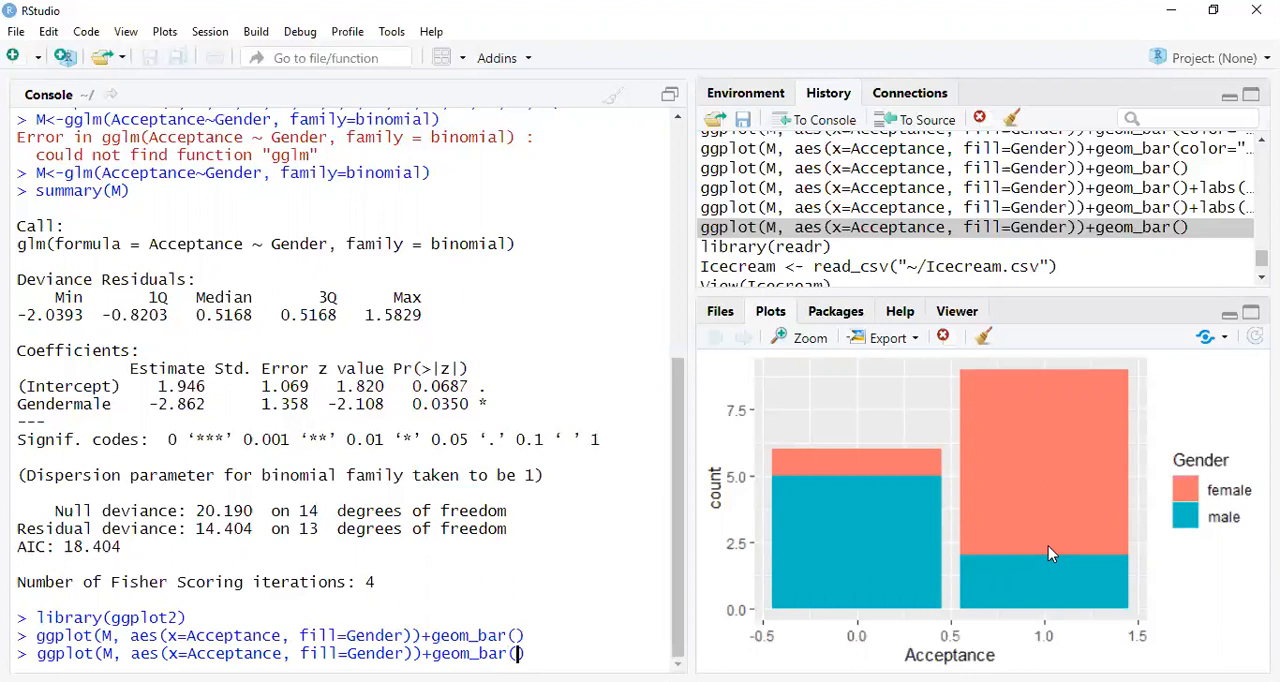
Step: Redraw the Acceptance-by-Gender bar chart with col="black" outlines and recall the command
type("col=\"")
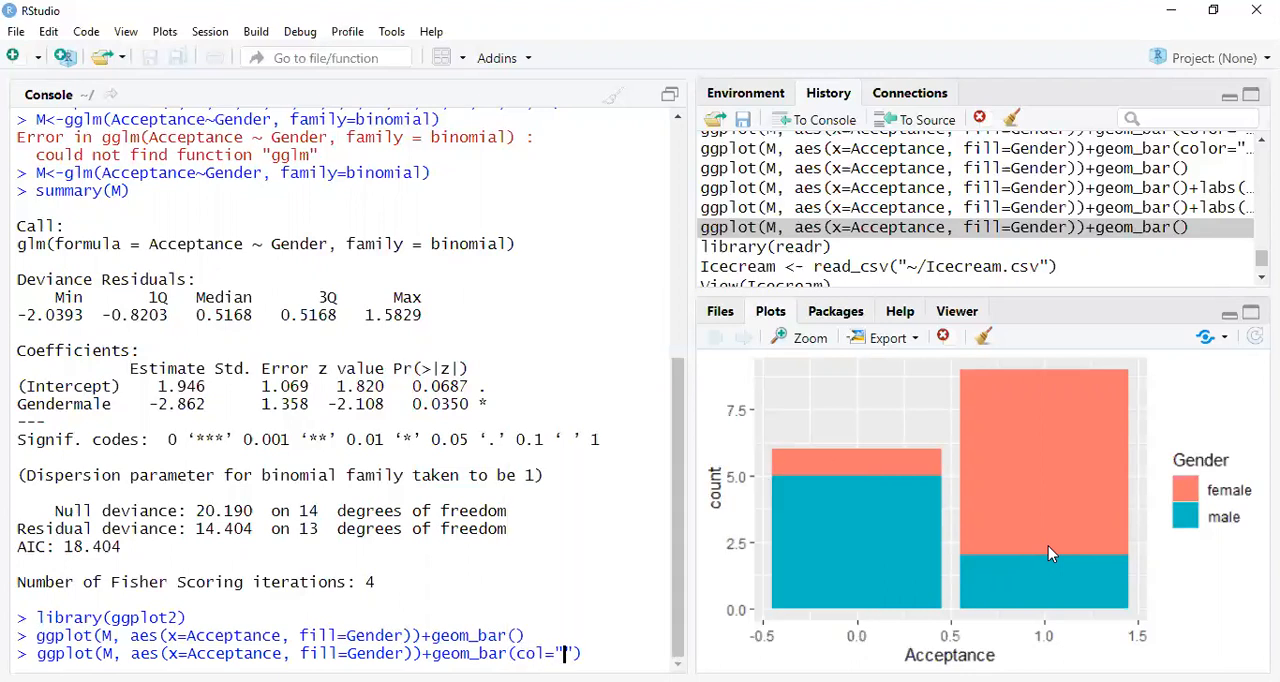
key("Return")
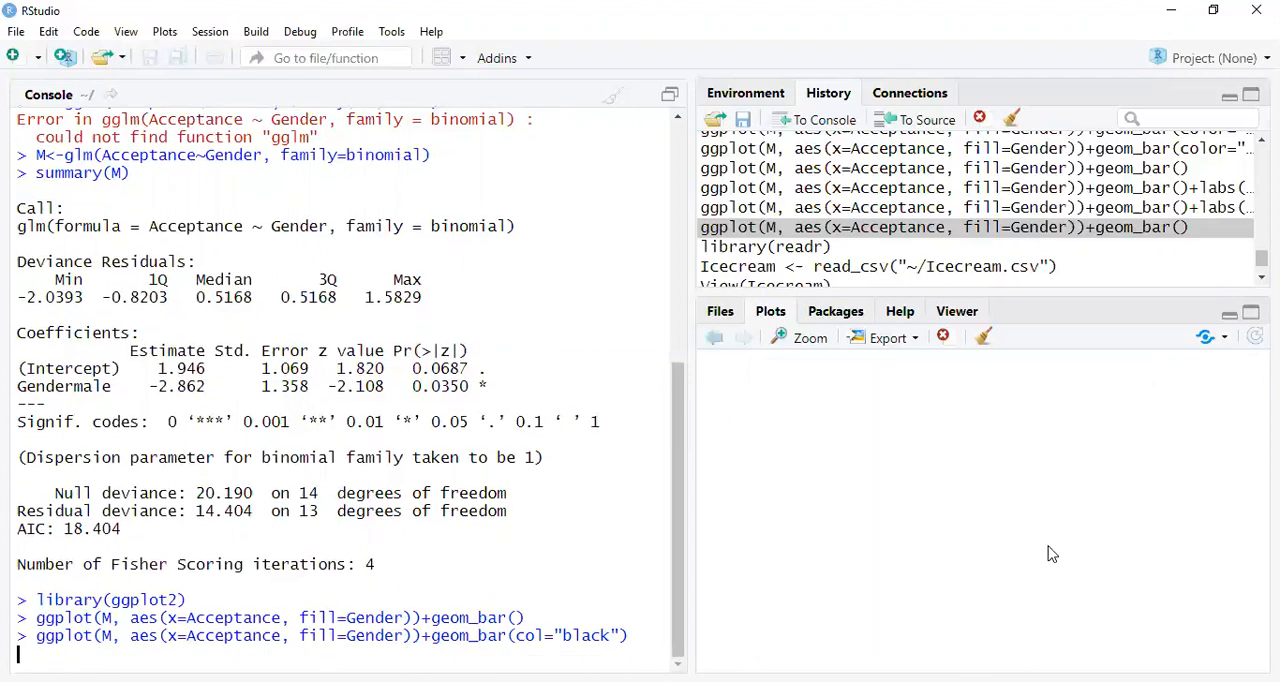
key("Return")
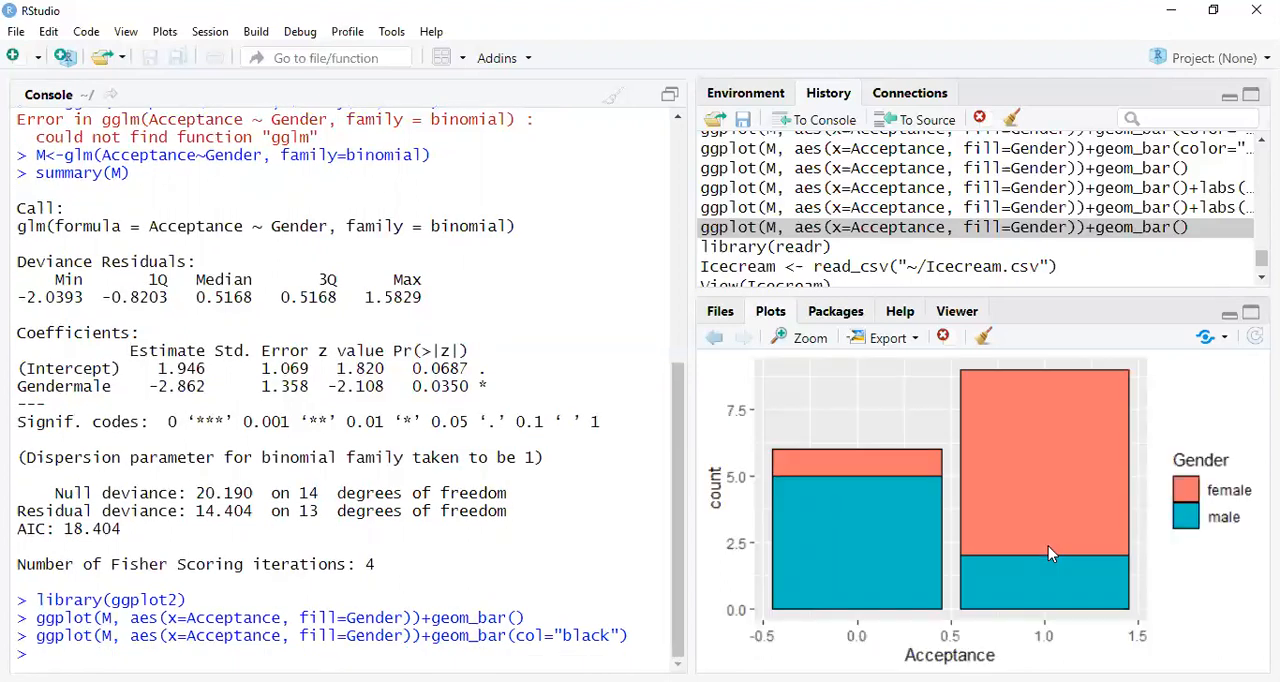
mouse_move(868, 518)
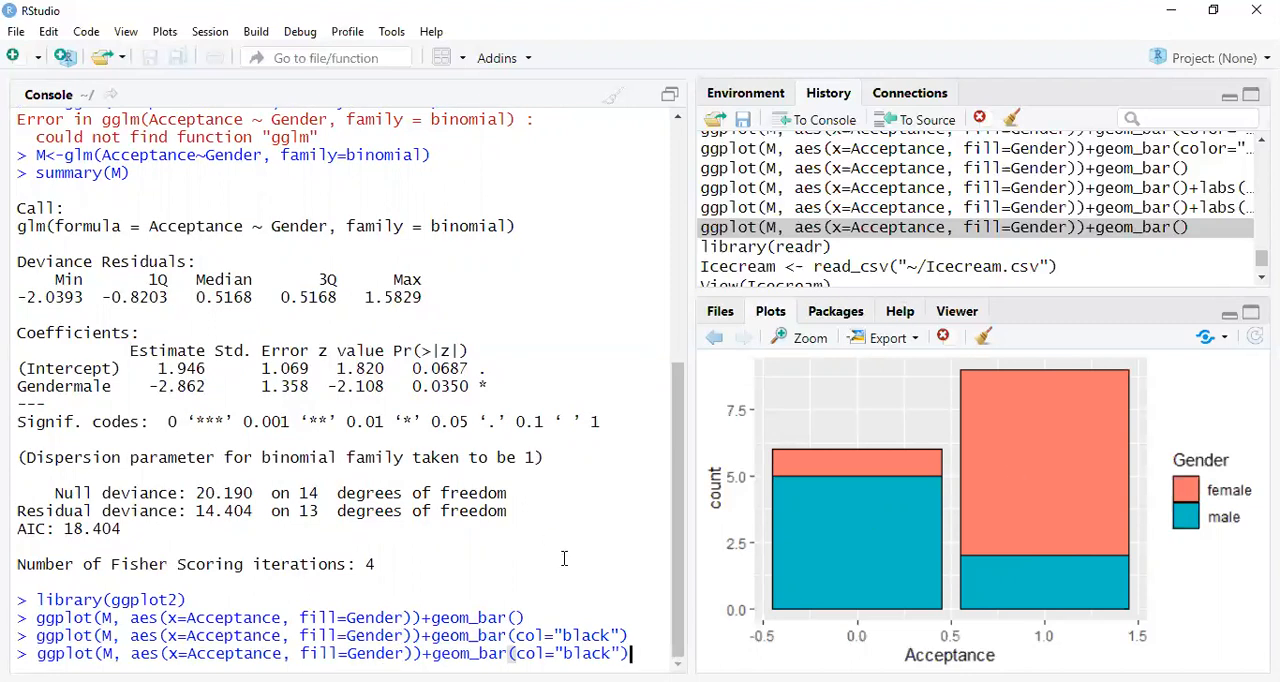
Step: Append labs(title="Graduate Program Acceptance") to the outlined bar chart command
type("+labs(title=")
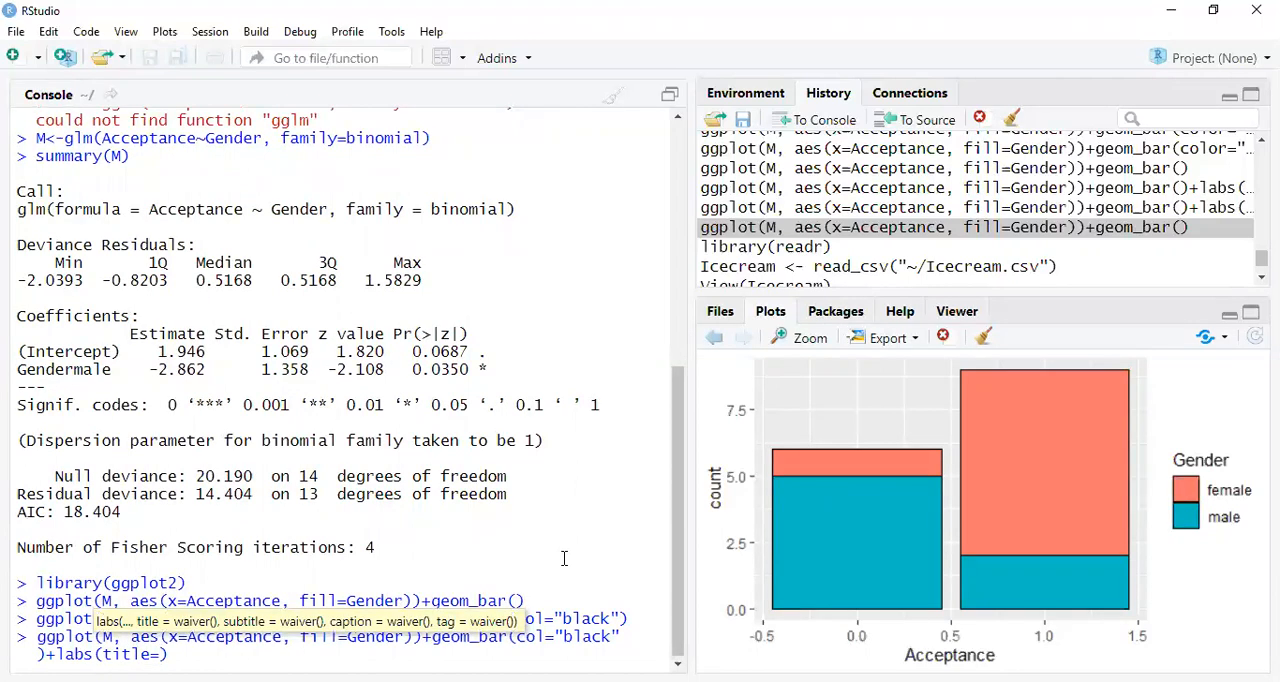
type("=")
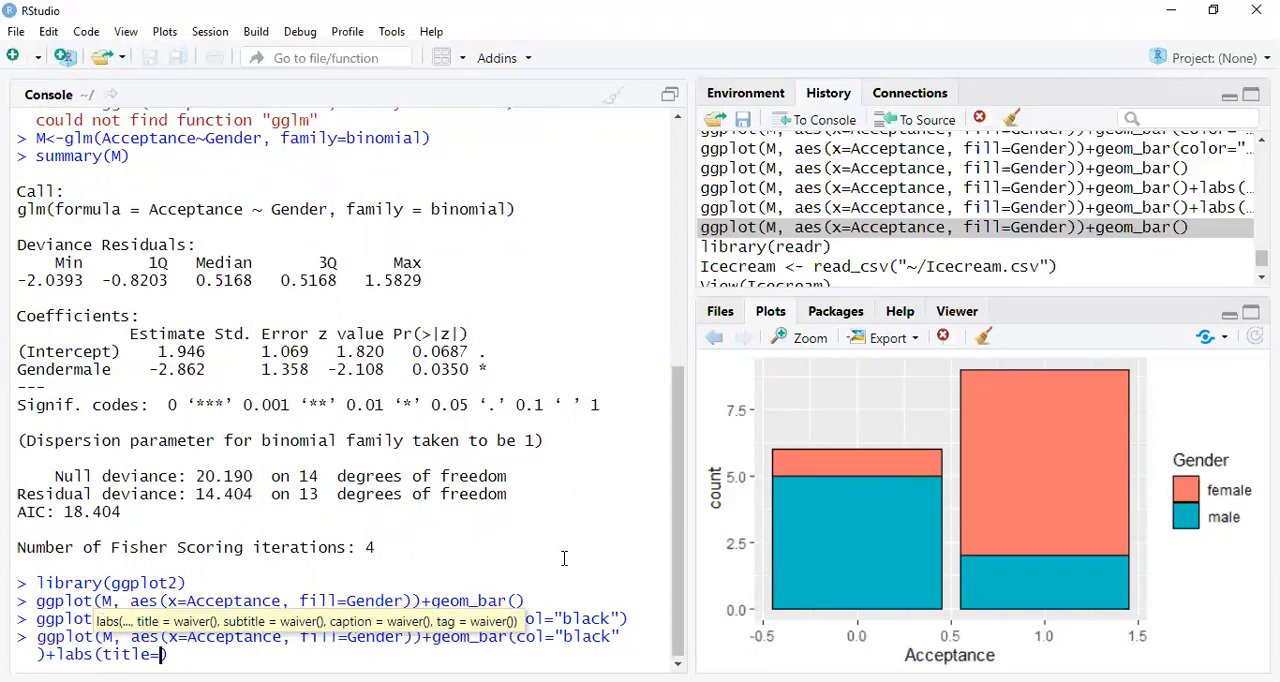
type("\"\")")
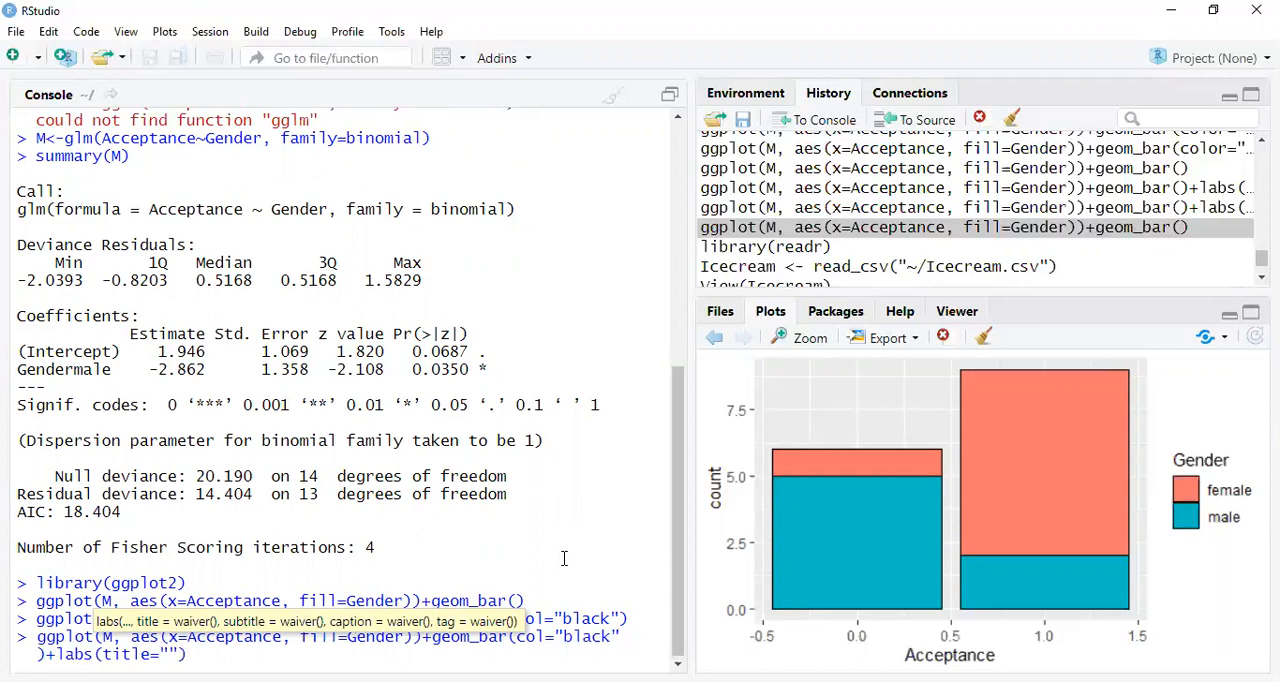
type("Graduate")
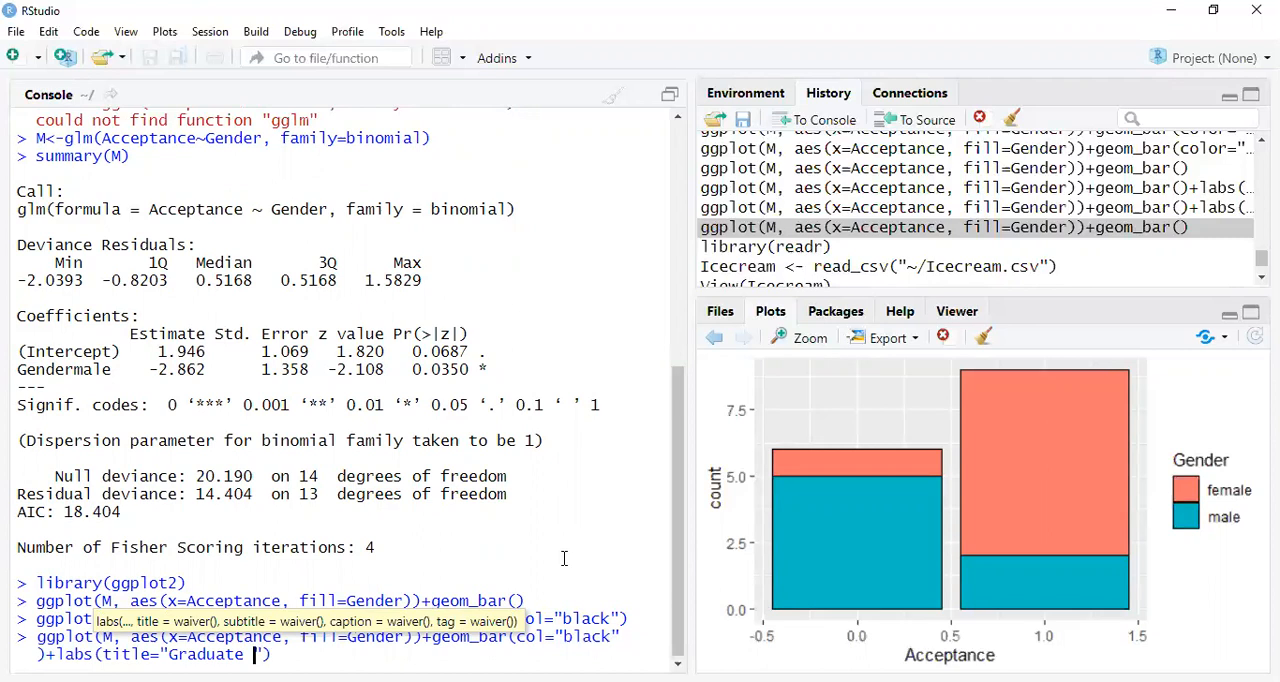
type("Prog")
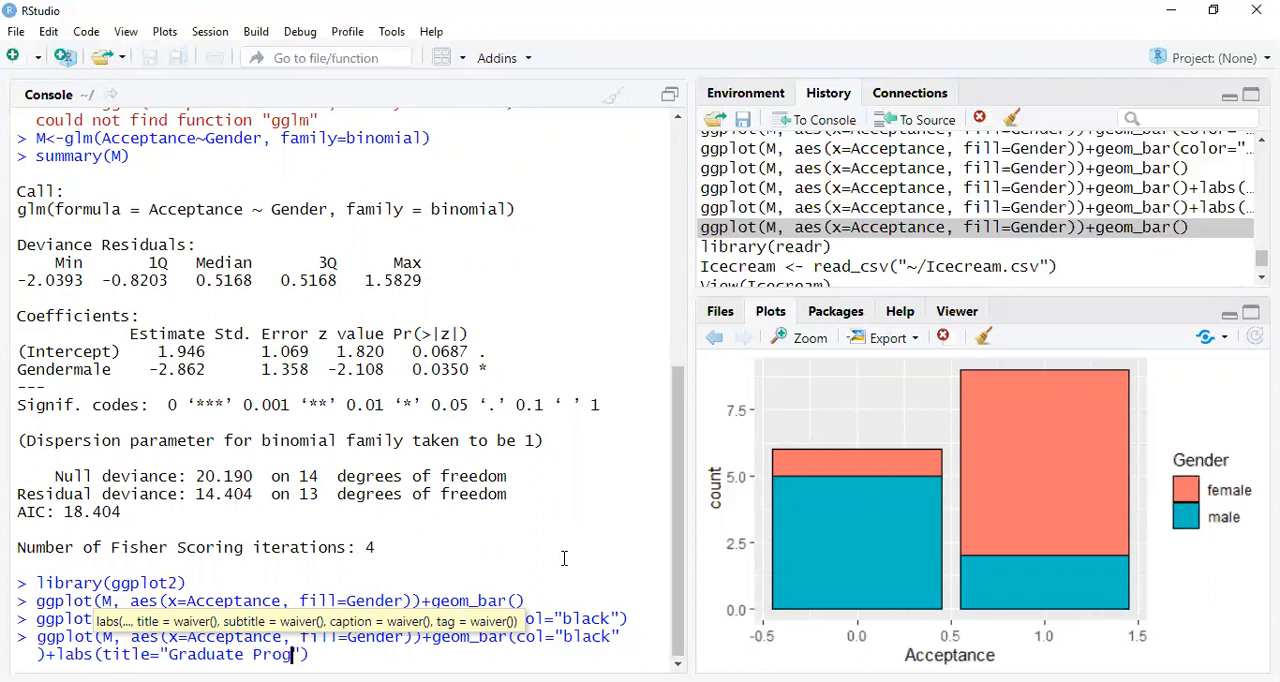
type("Acce")
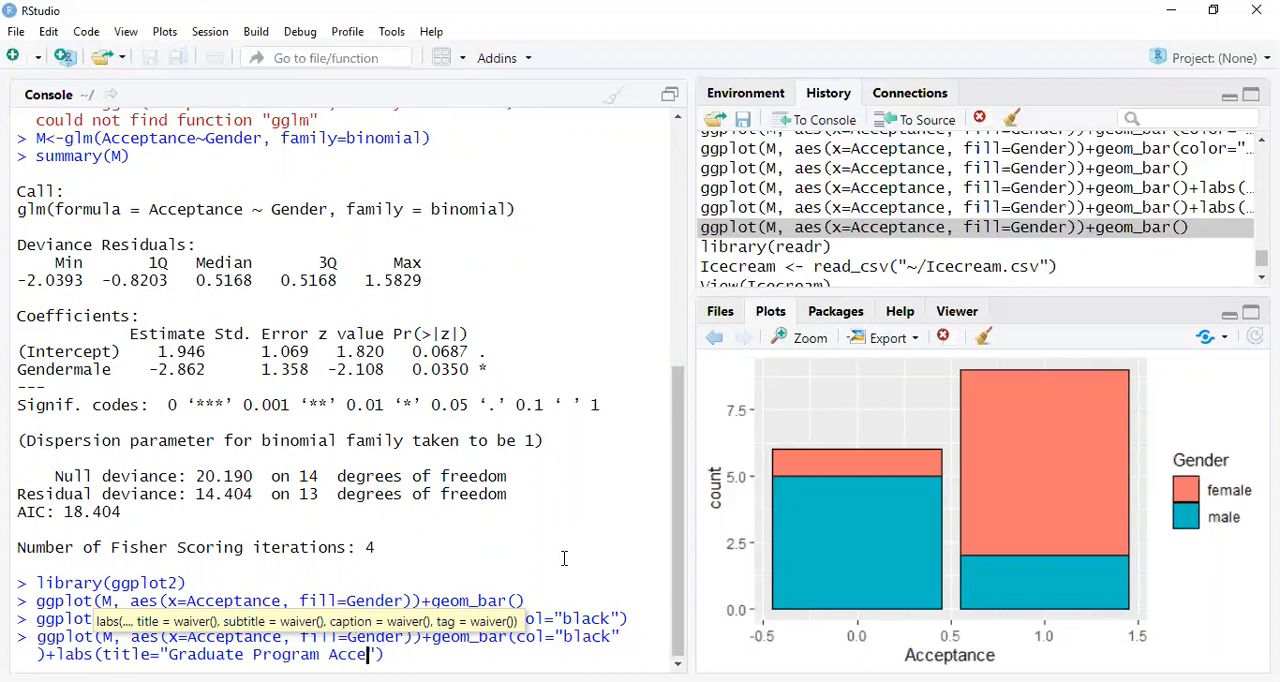
type("ptance")
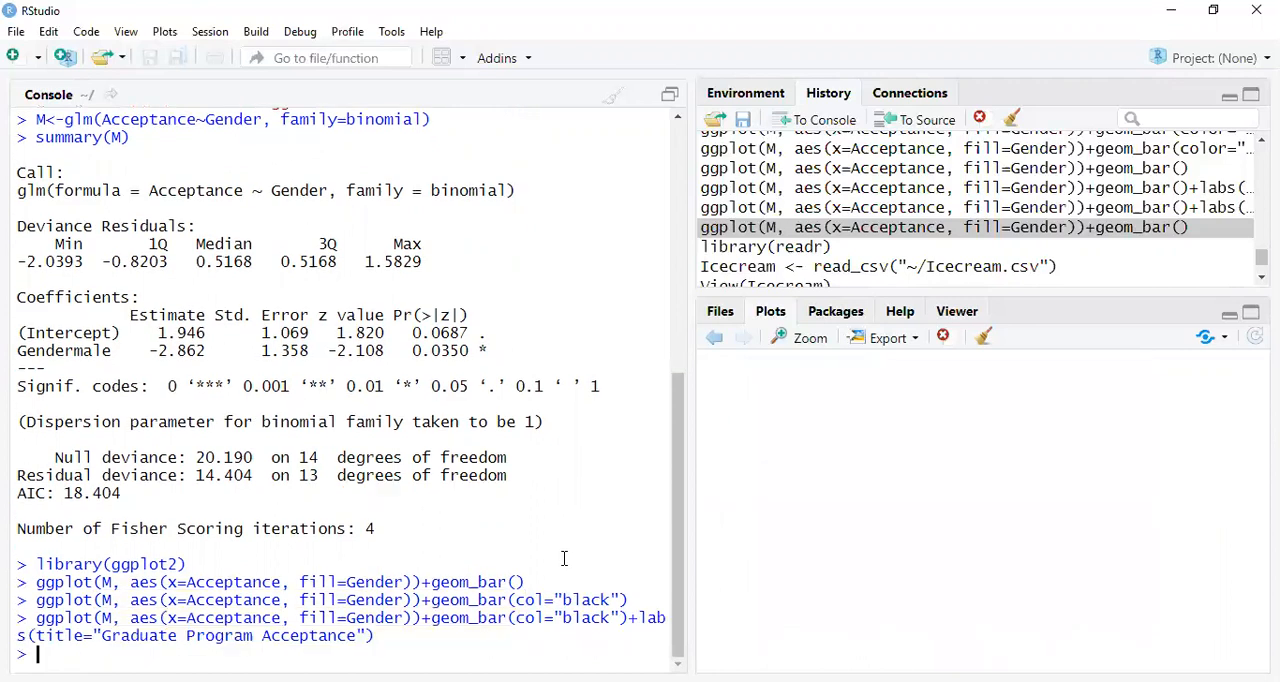
Step: Draw the titled chart, then add y="Acceptance Rates" and x="Acceptance by Gender" labels
key("Return")
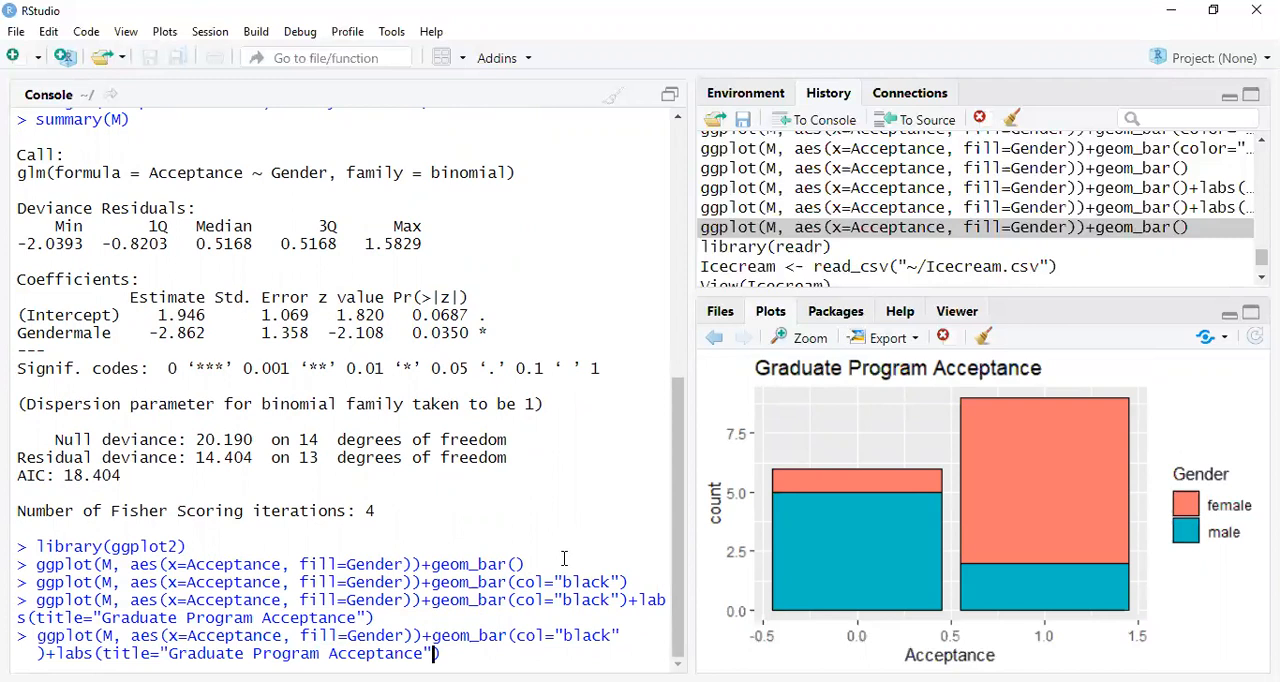
type(",")
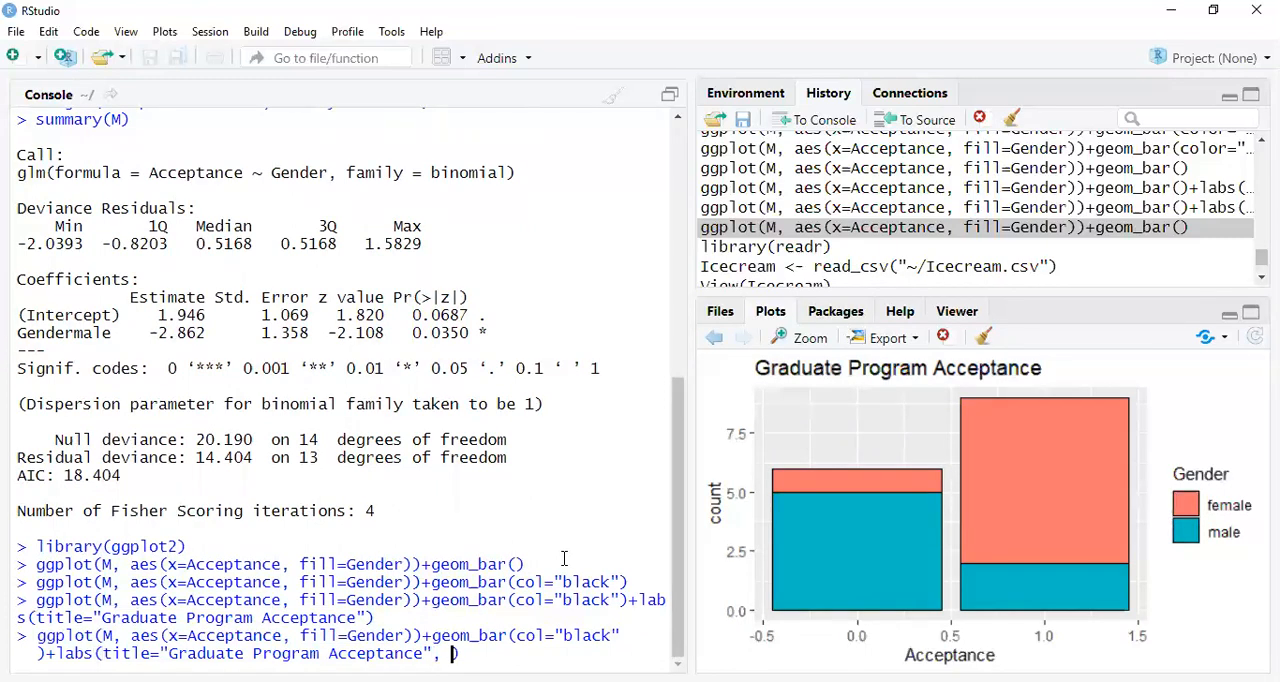
type("y=:")
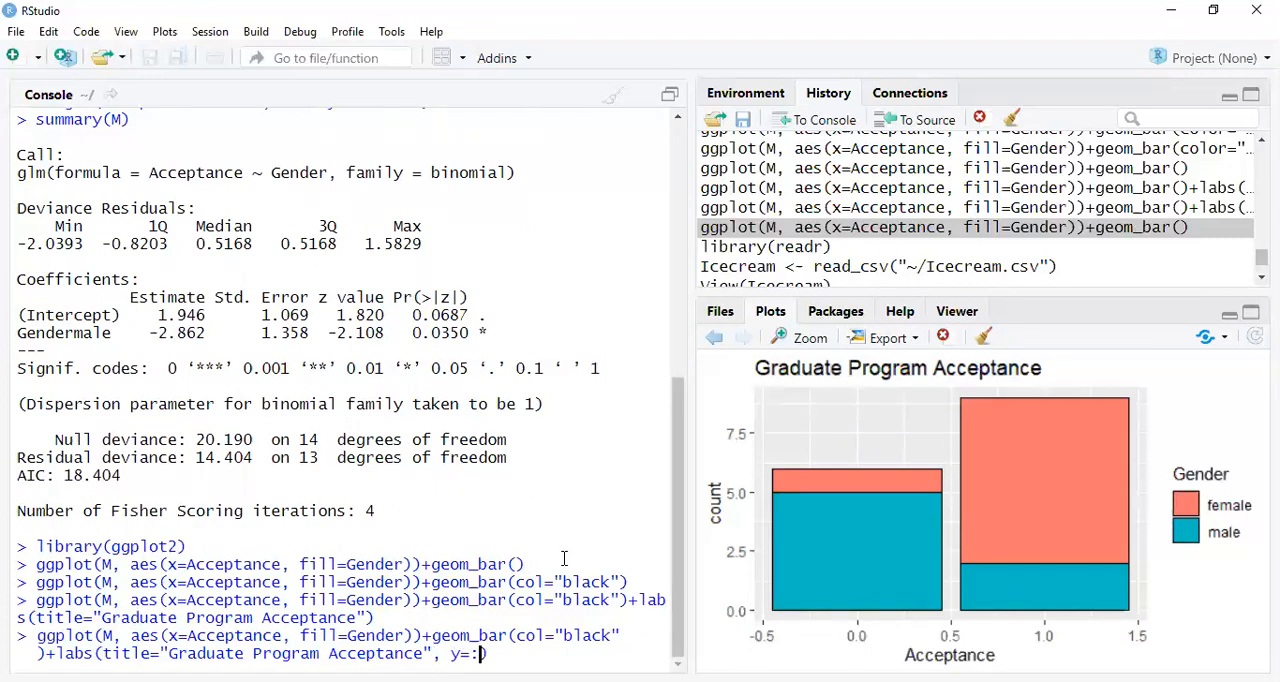
type("Acceptan")
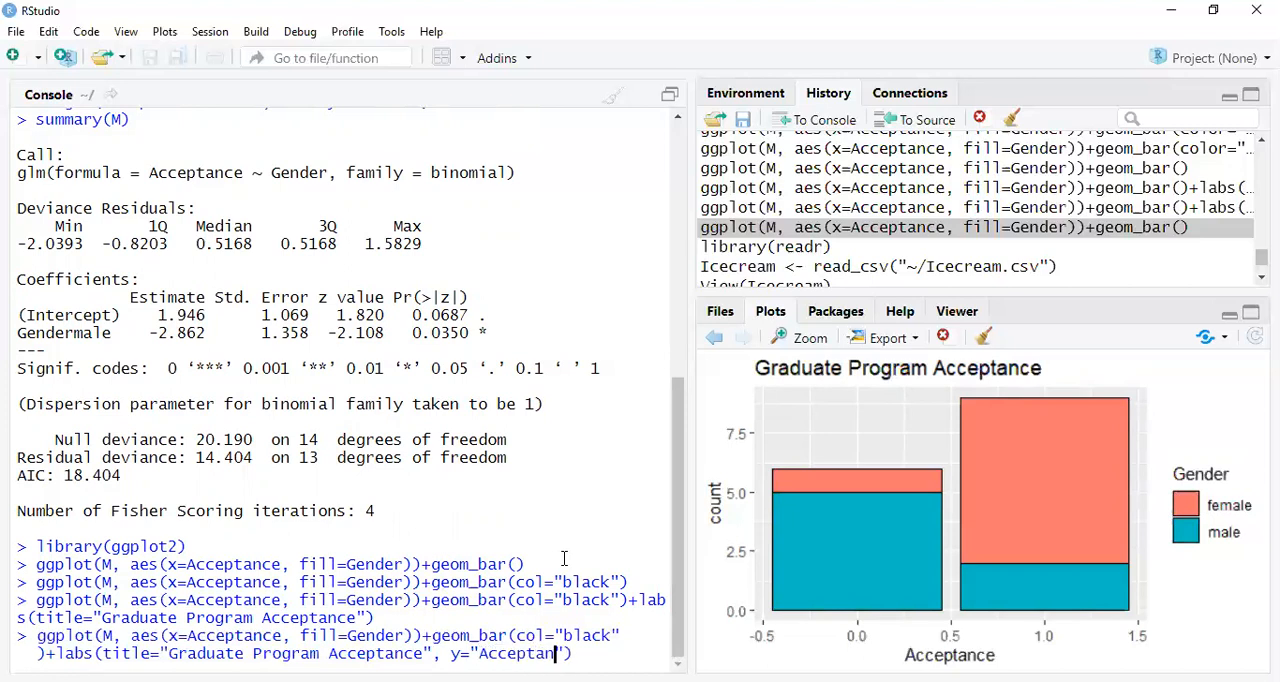
type("Rates")
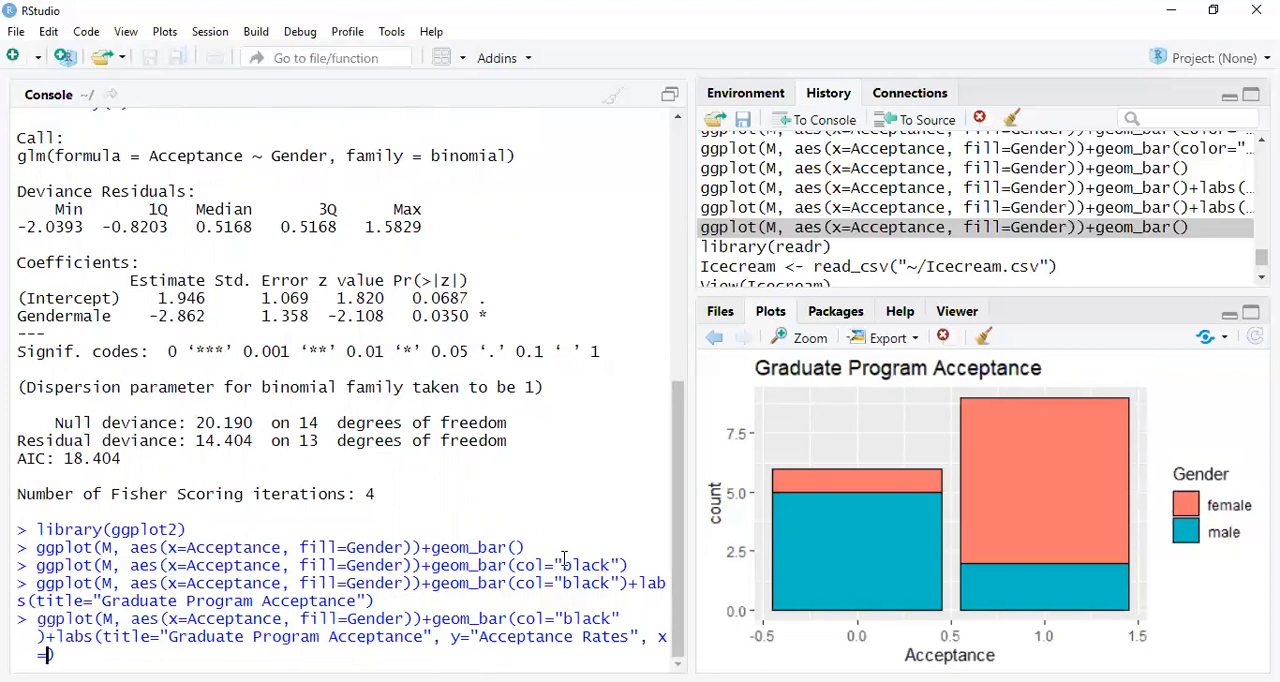
type("Acceptance by Gender\"")
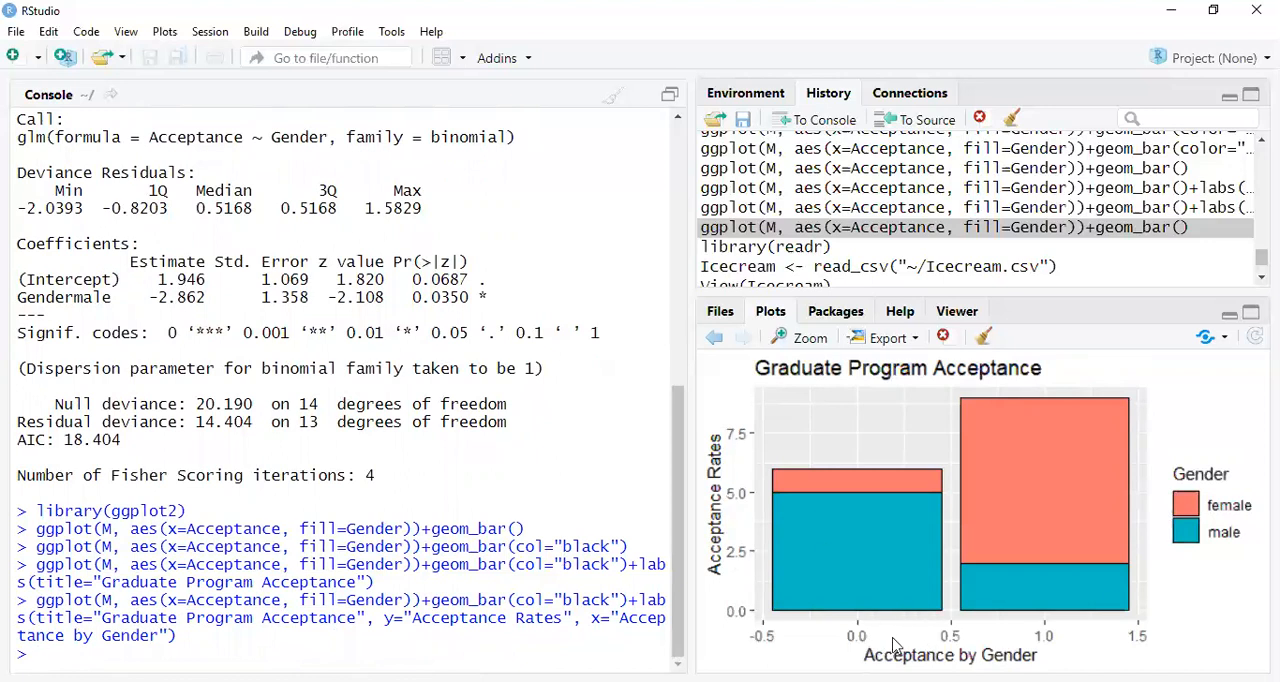
mouse_move(1196, 504)
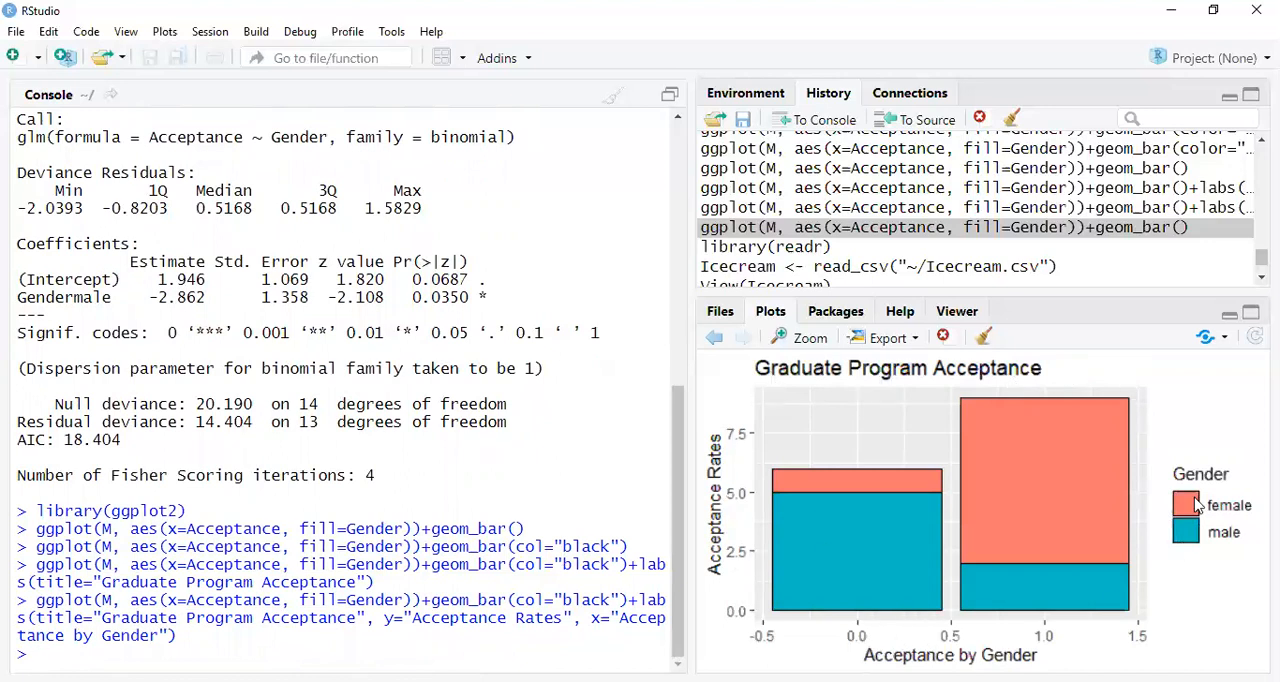
mouse_move(1188, 504)
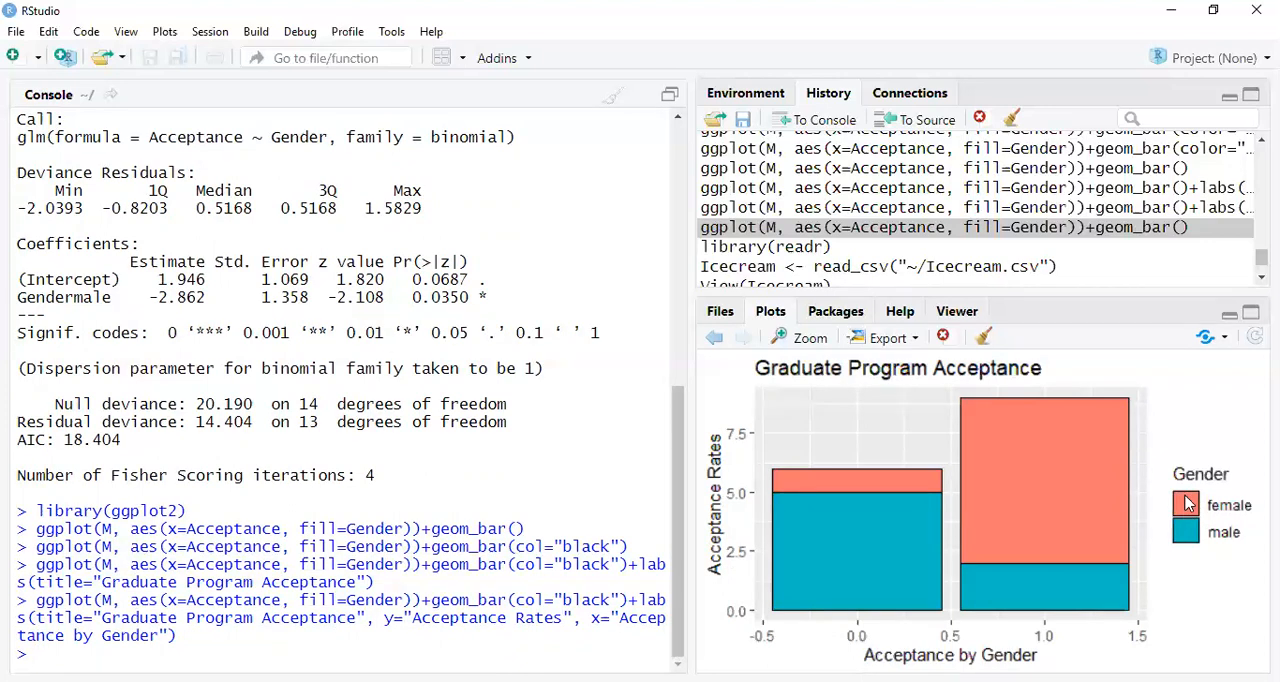
mouse_move(1012, 460)
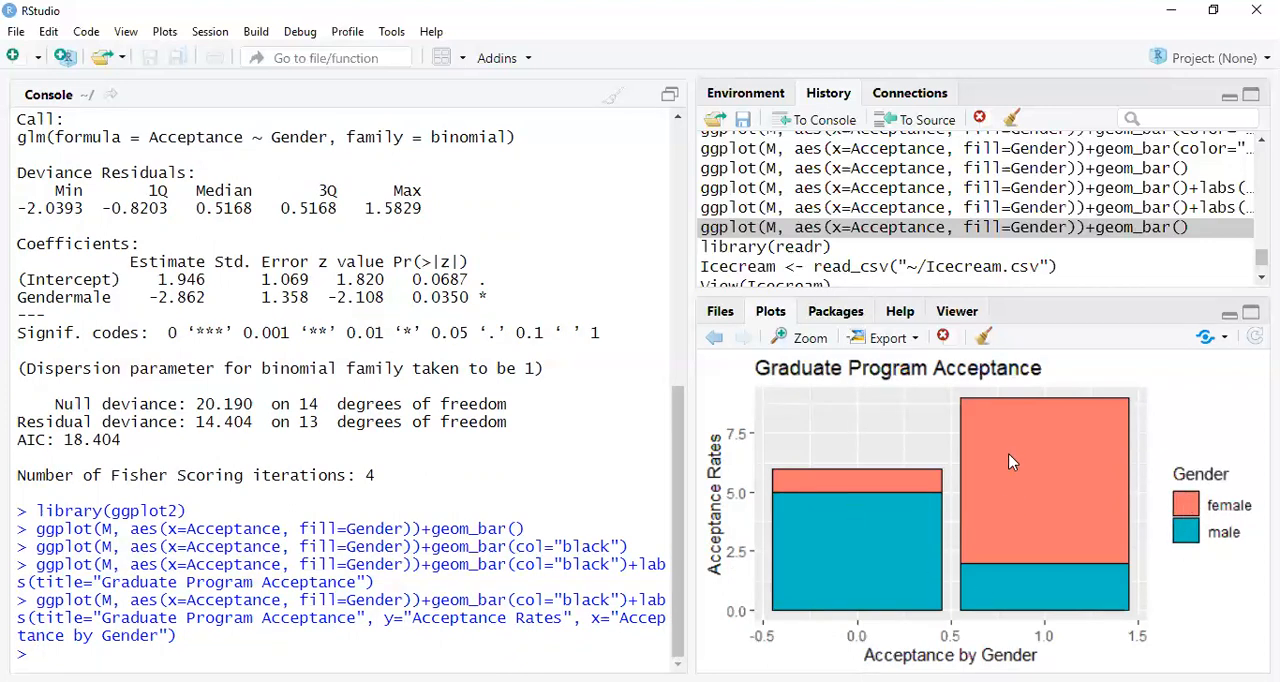
mouse_move(840, 526)
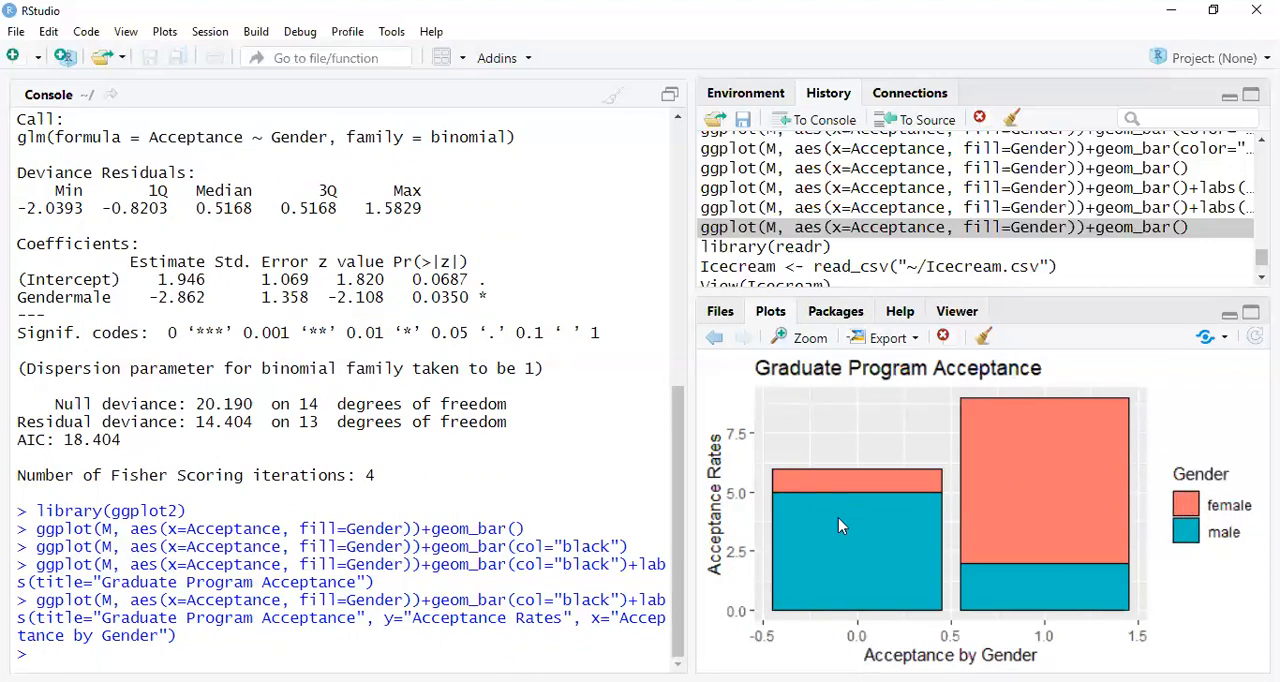
mouse_move(1064, 412)
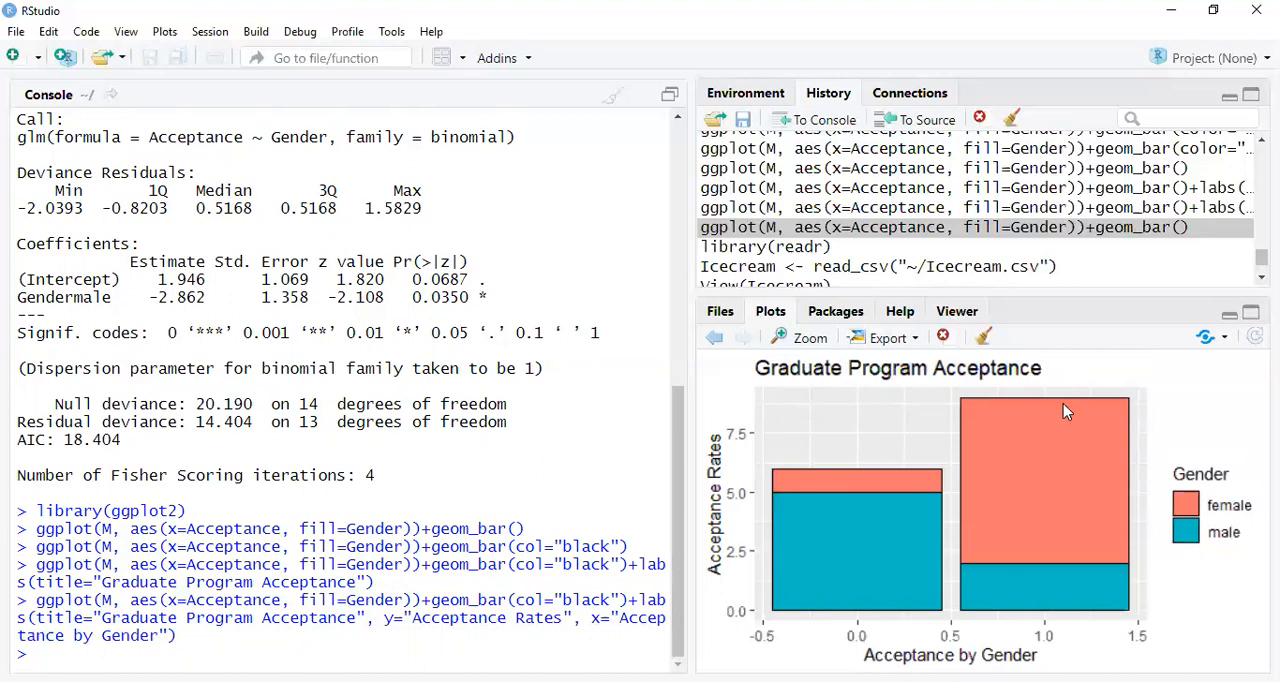
mouse_move(1078, 520)
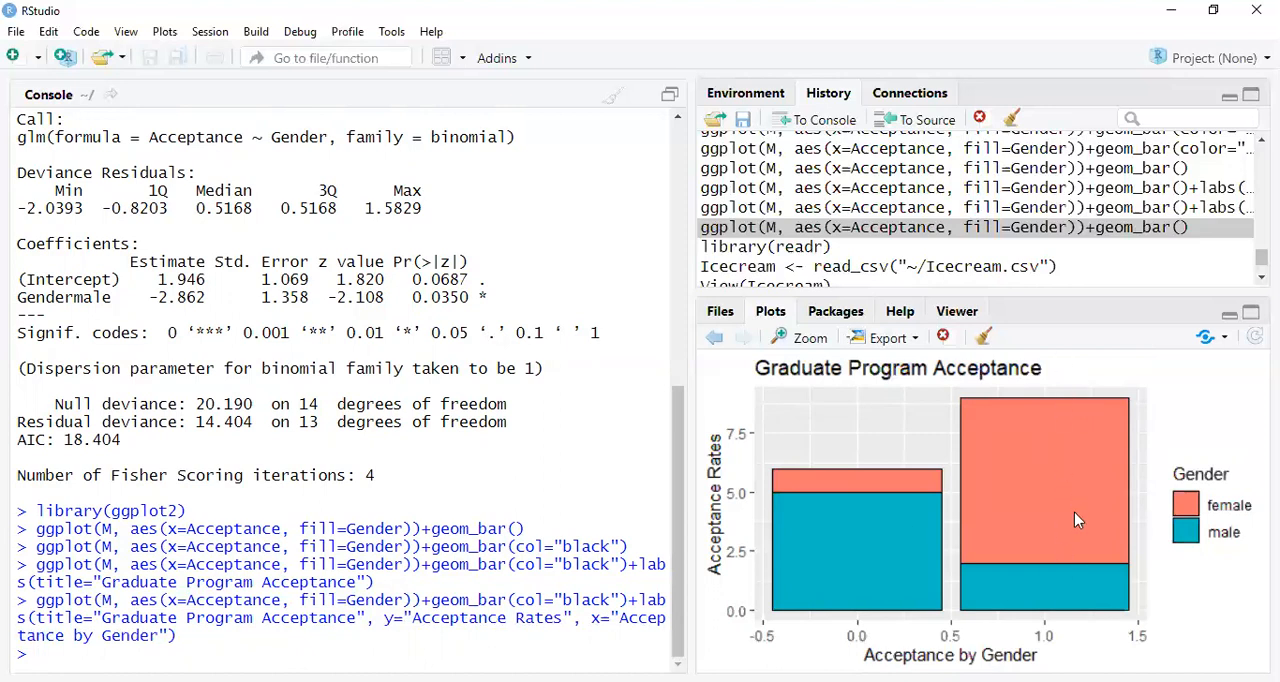
mouse_move(1062, 454)
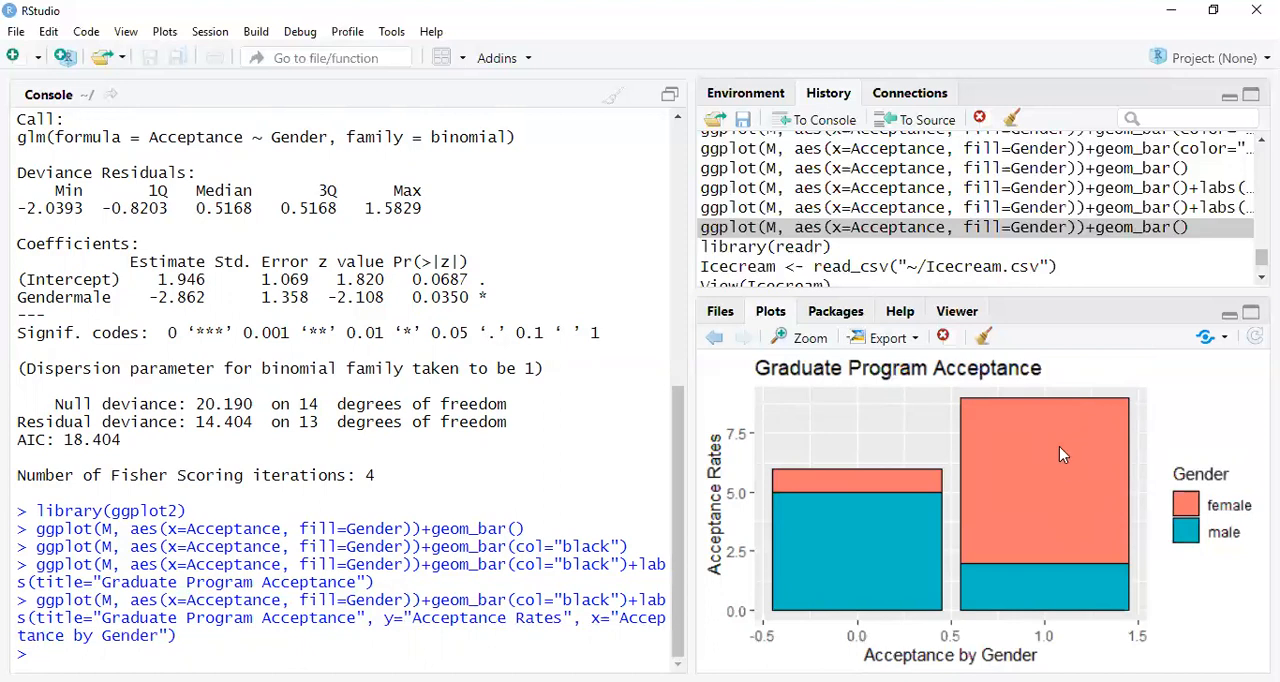
mouse_move(870, 548)
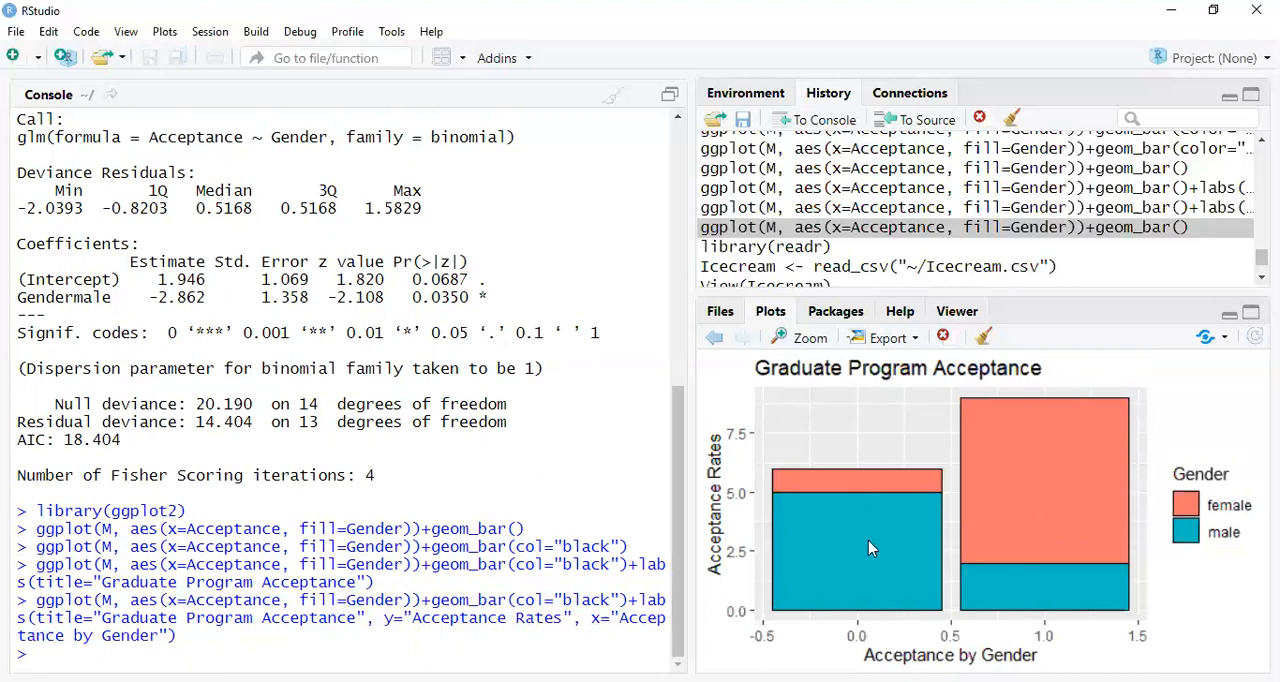
mouse_move(1078, 450)
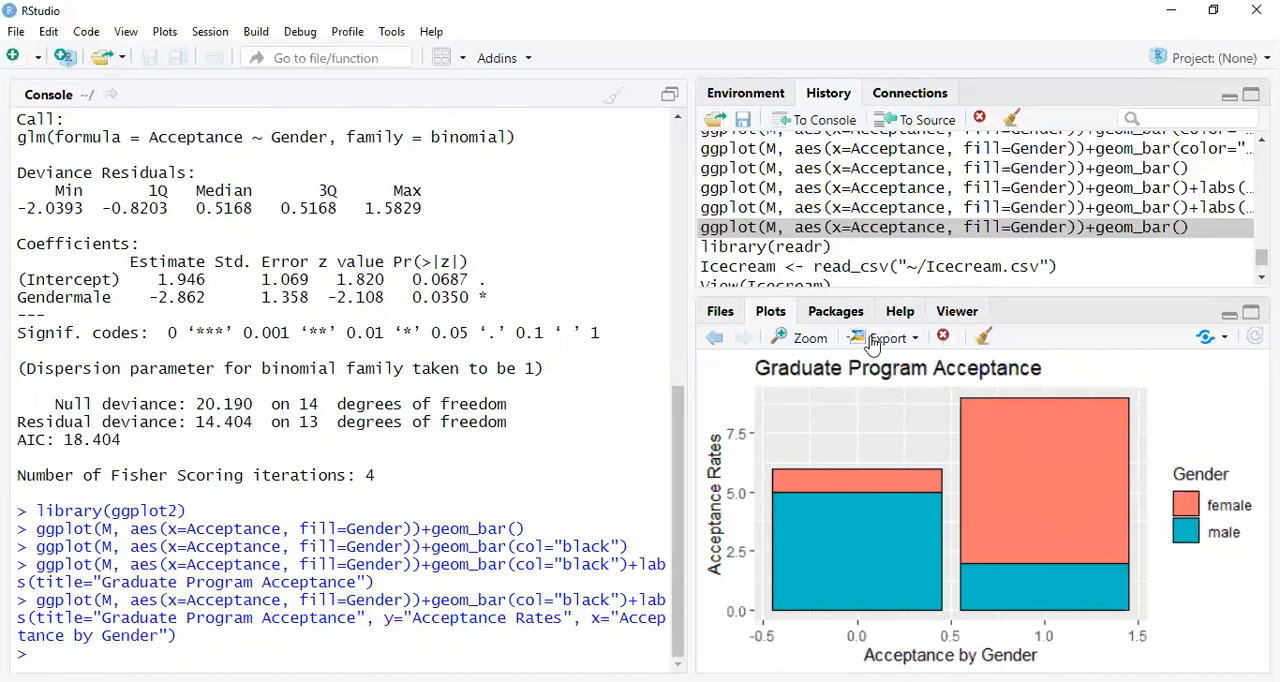
Step: Export the chart via Save as Image as a 490 by 277 PNG named Rplot02 in the home folder
left_click(886, 336)
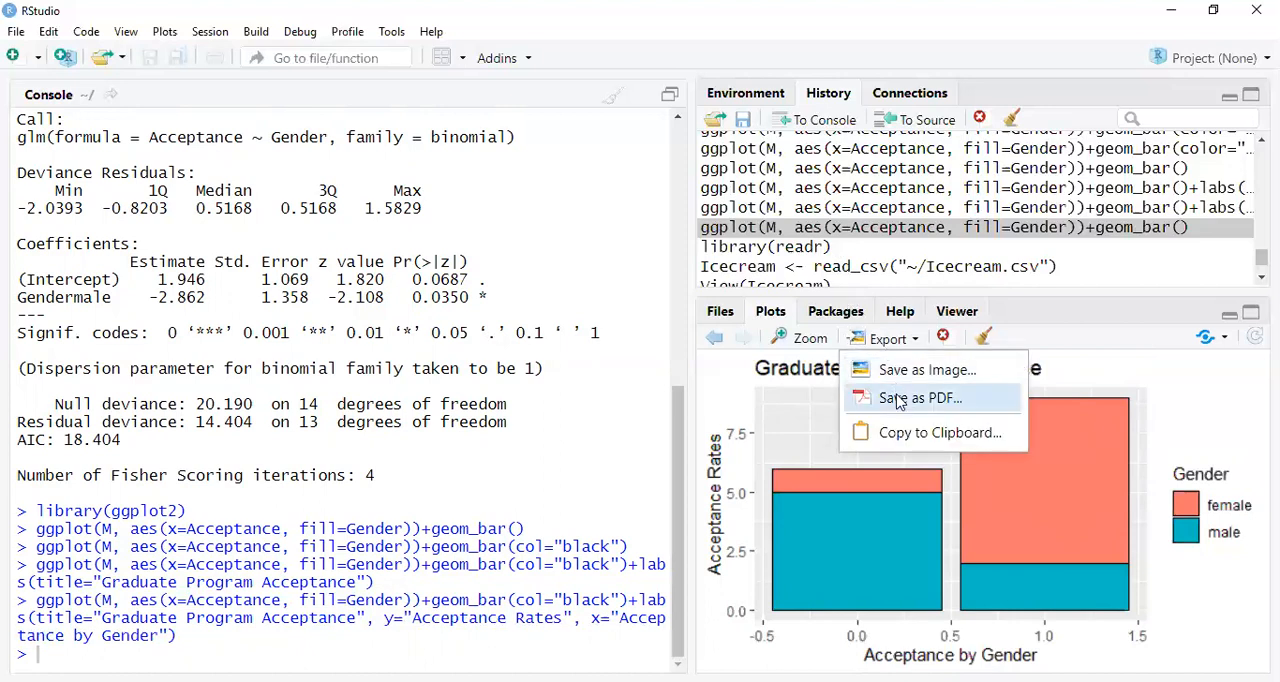
mouse_move(924, 368)
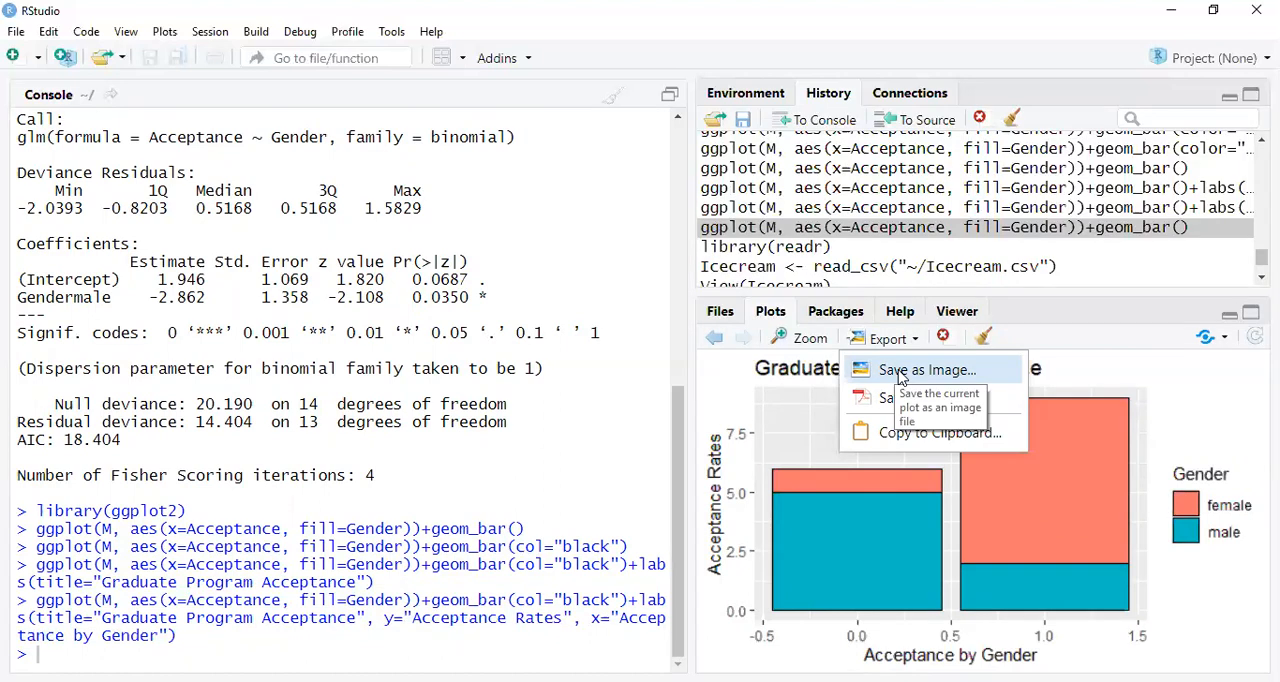
mouse_move(916, 368)
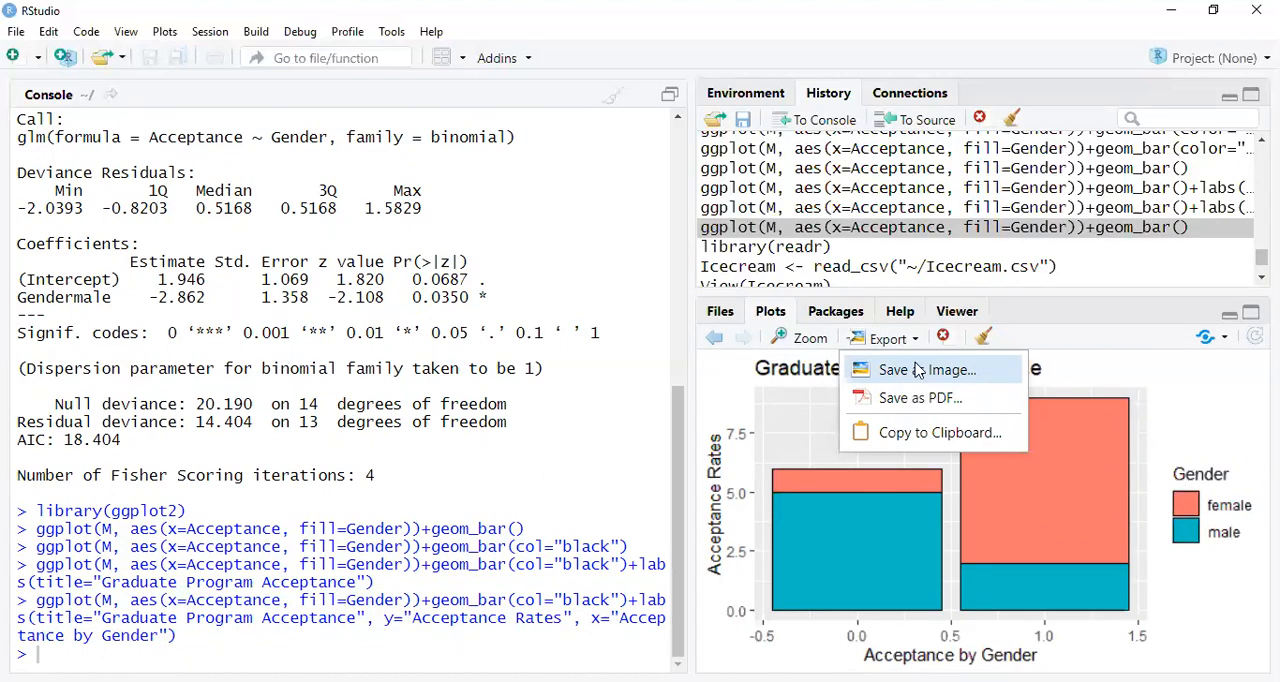
left_click(924, 368)
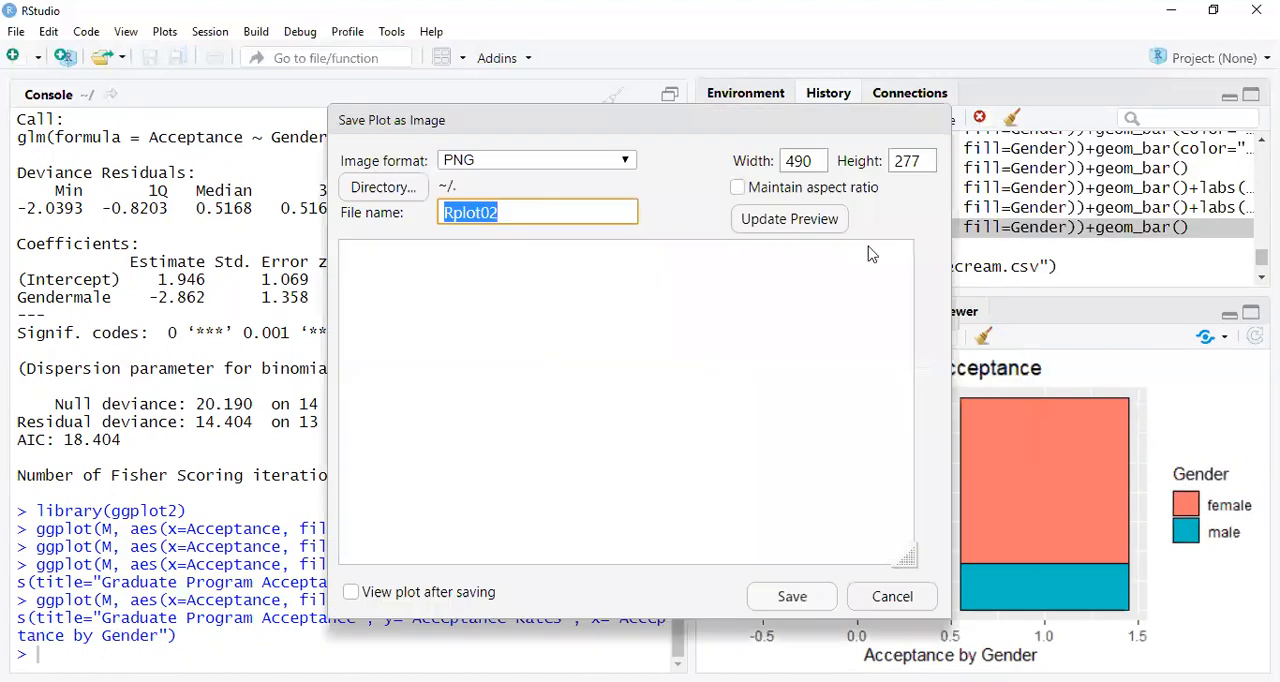
left_click(788, 218)
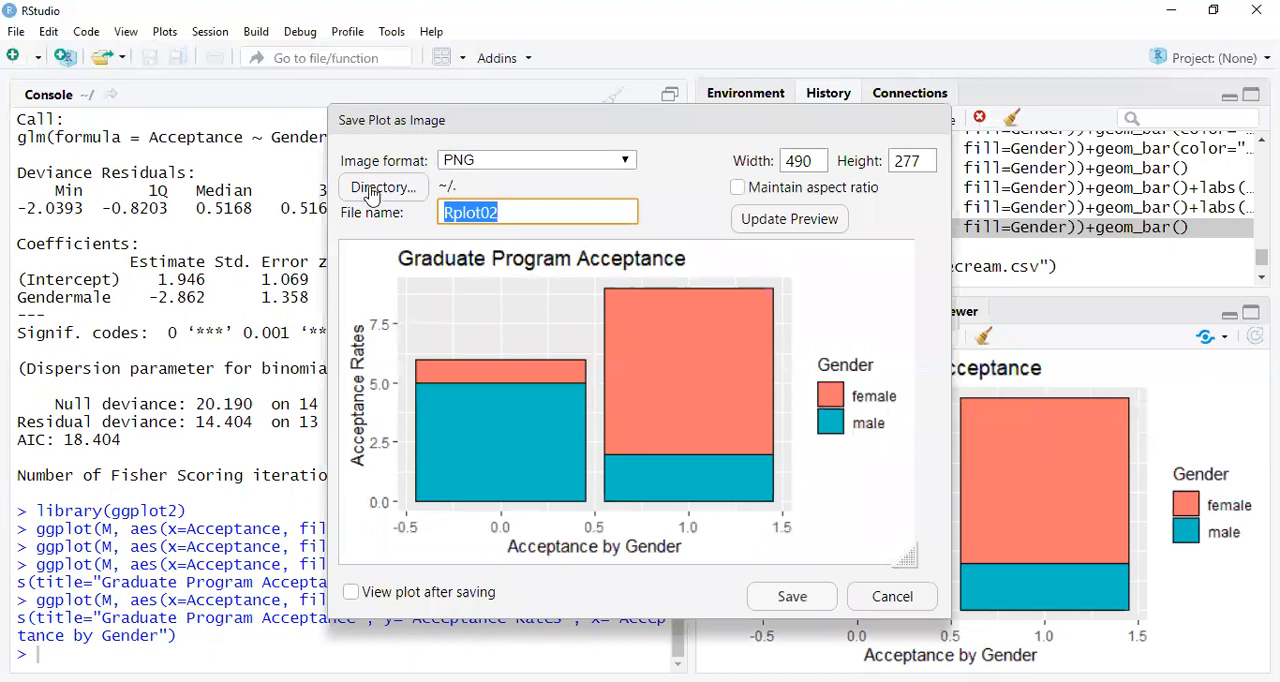
left_click(382, 186)
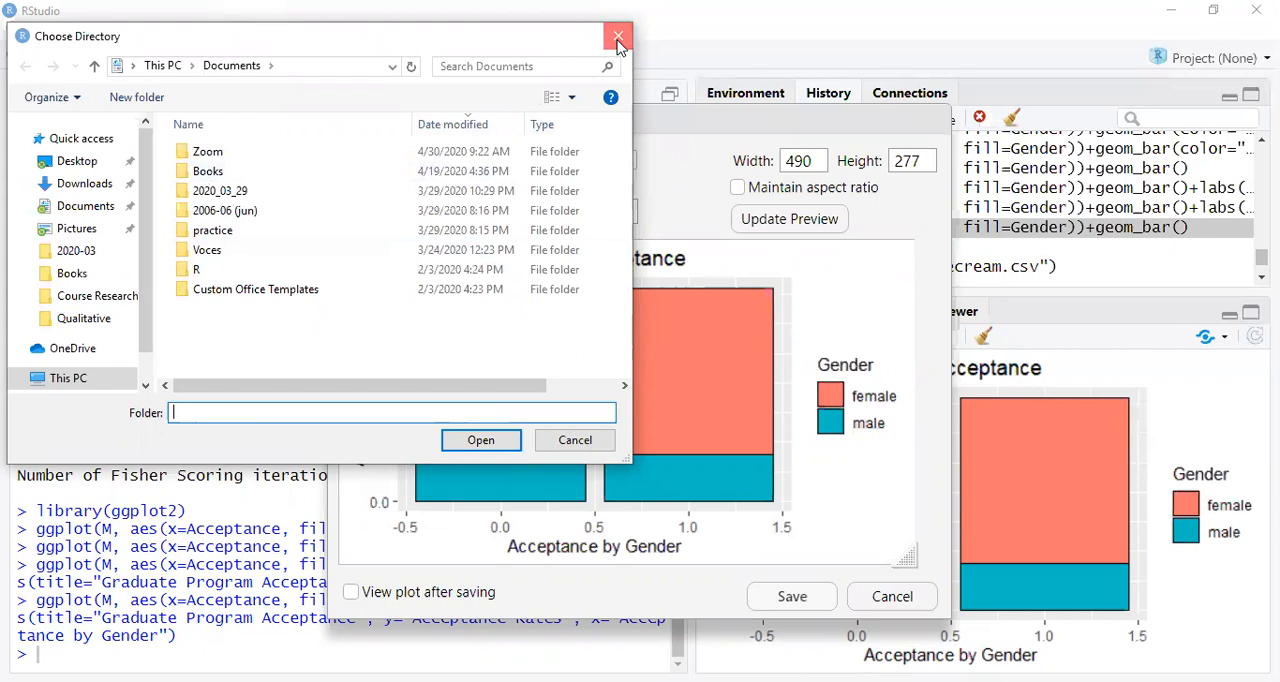
left_click(618, 36)
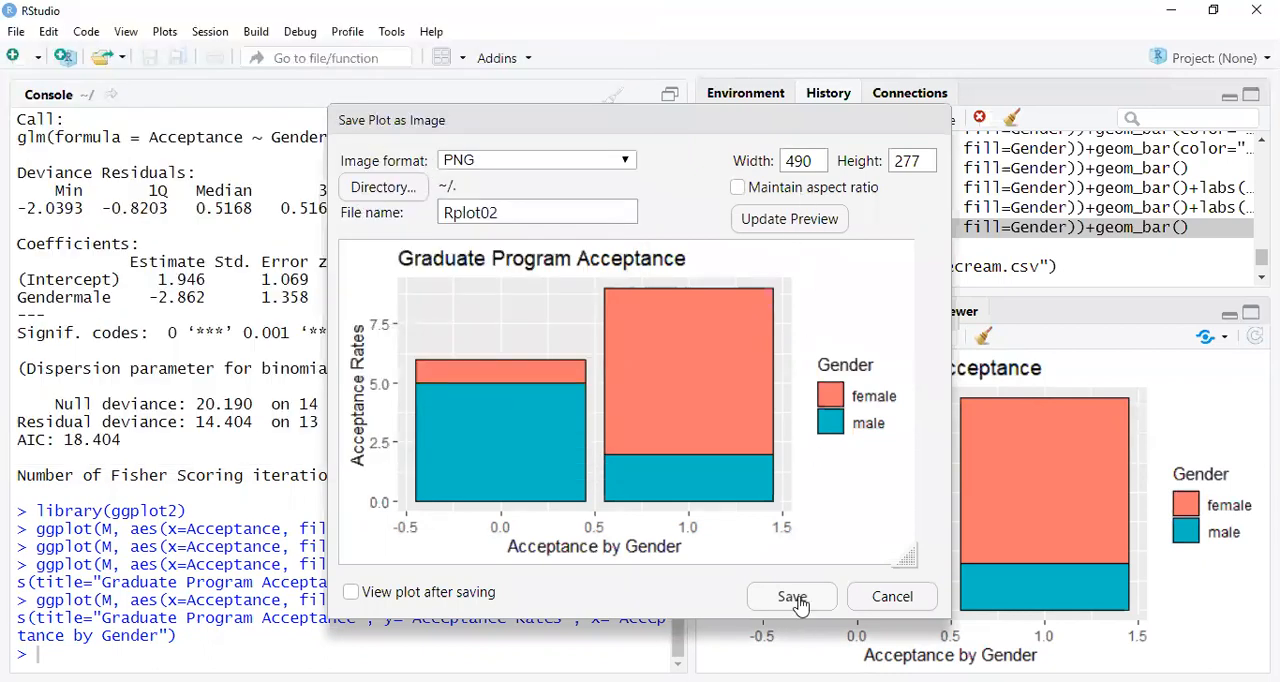
left_click(792, 596)
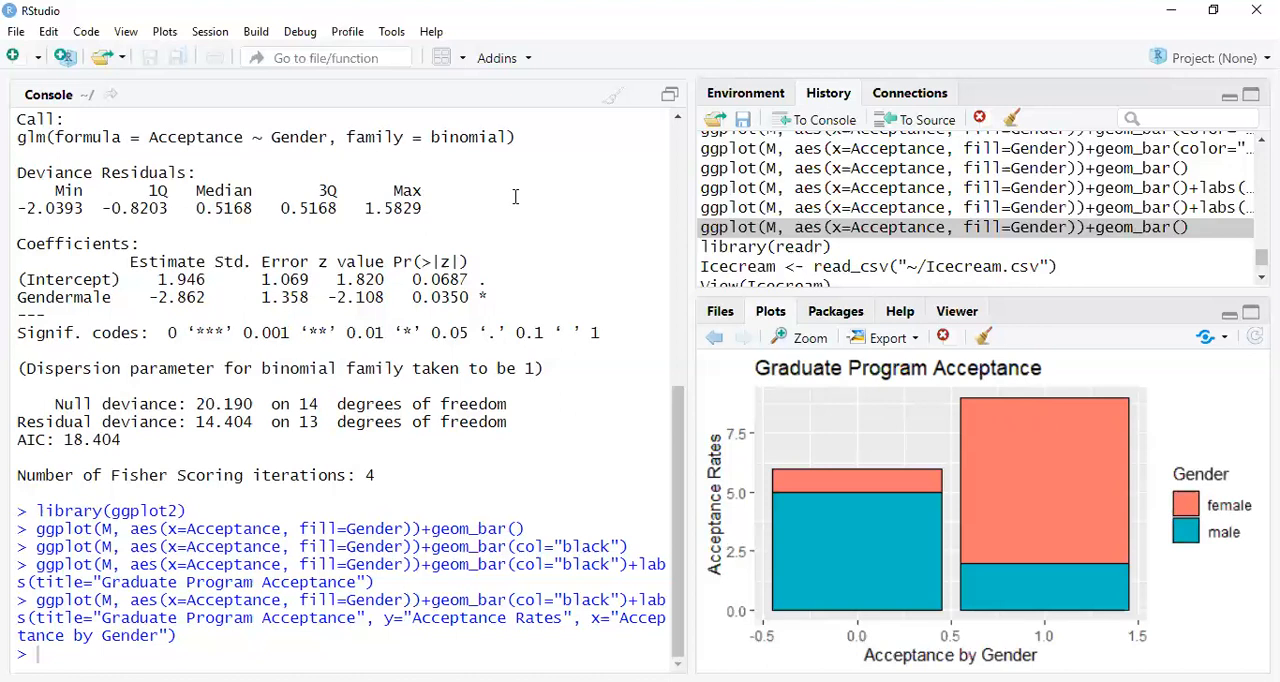
mouse_move(490, 394)
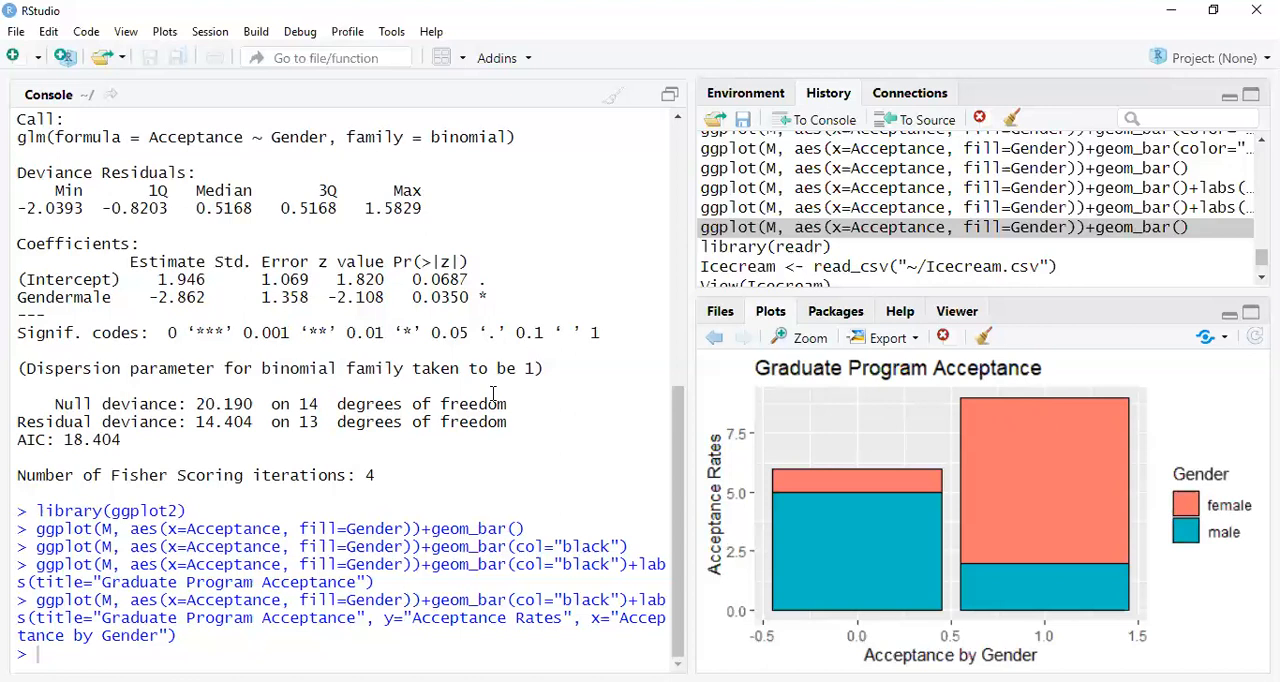
mouse_move(544, 456)
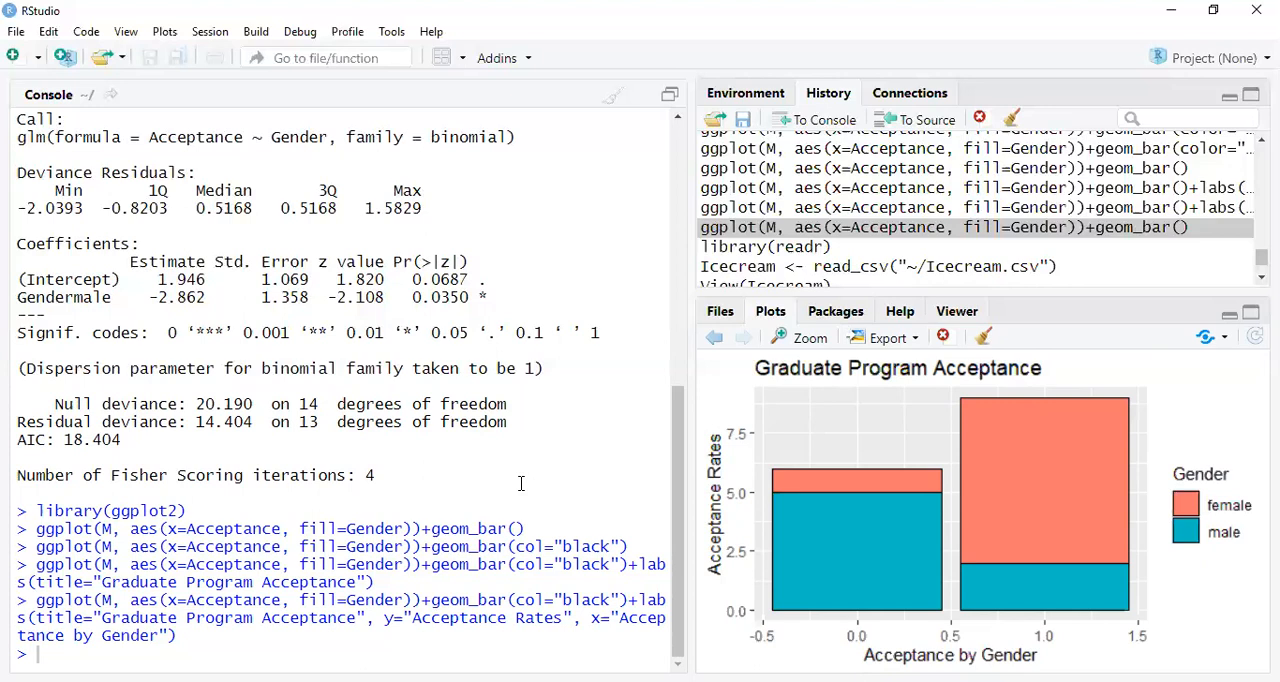
mouse_move(528, 472)
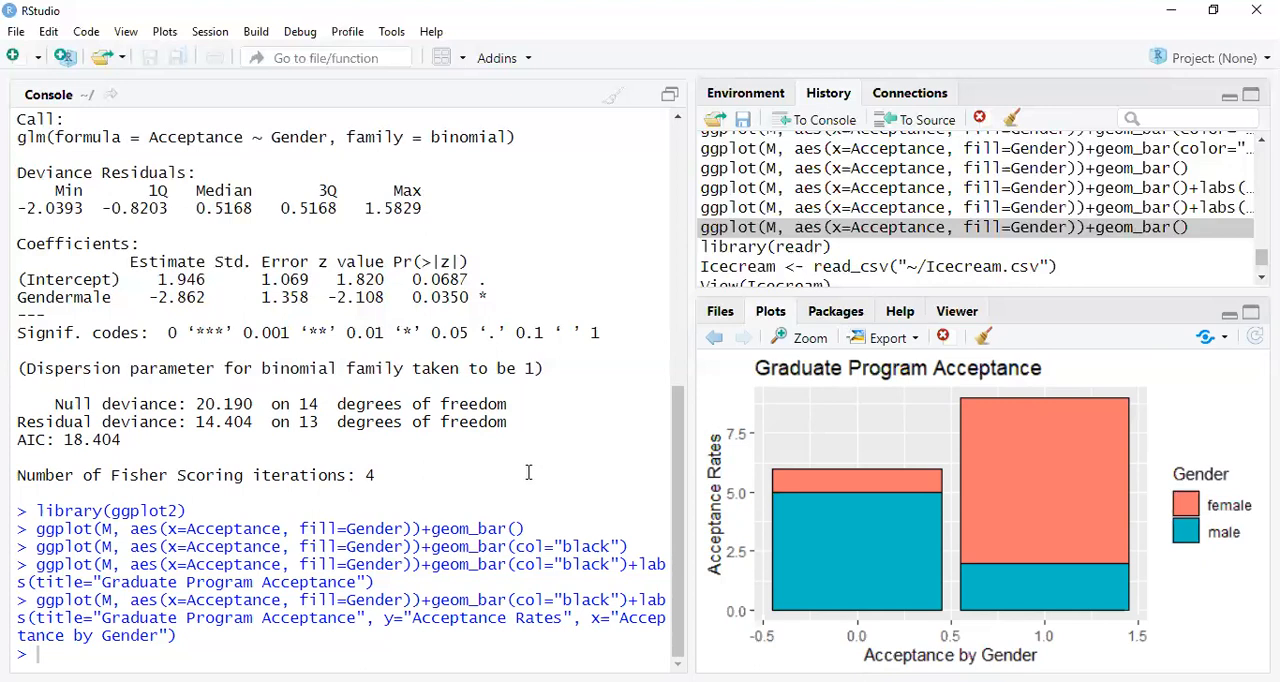
mouse_move(546, 360)
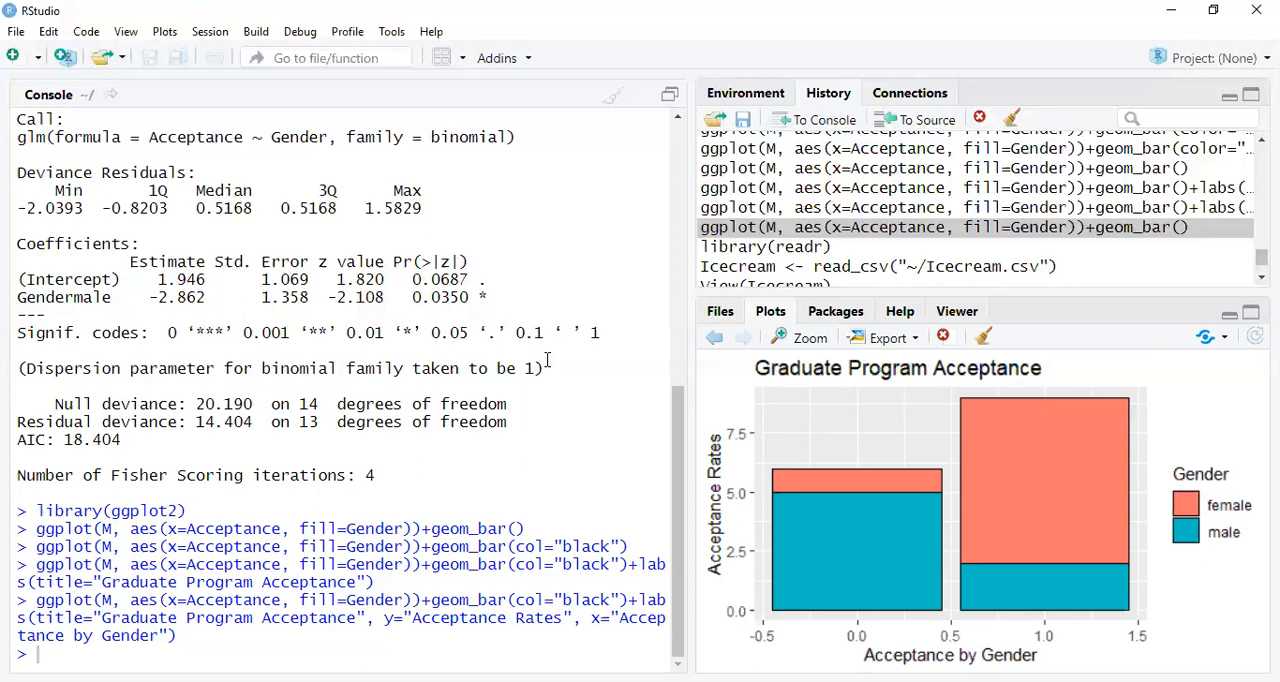